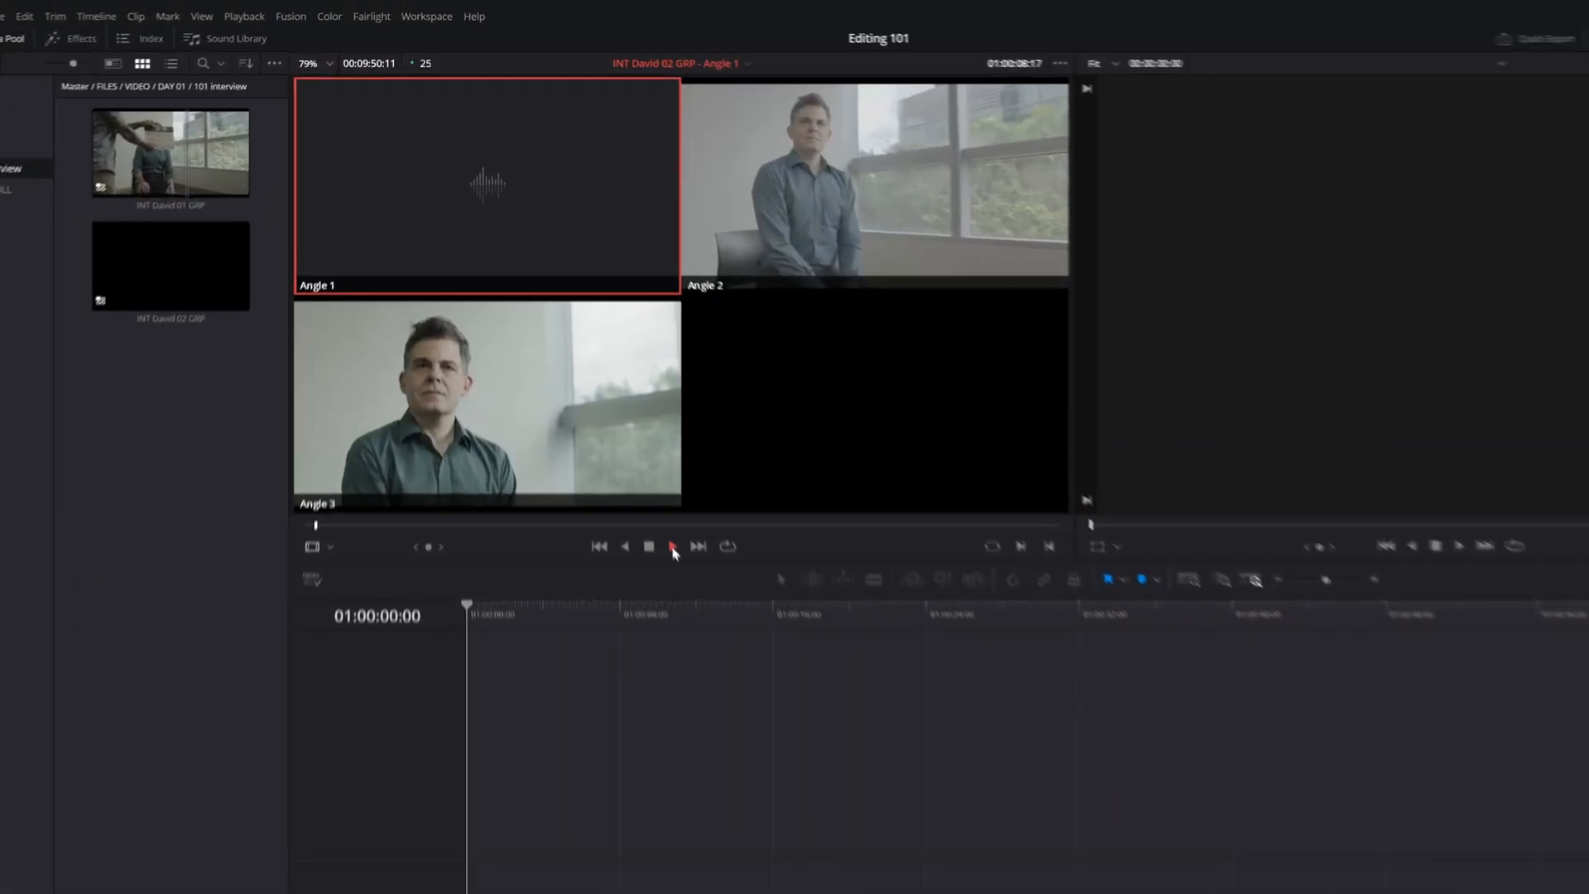
Play the multicam interview clip and name a topic marker 'VS Android'
{"action": "left_click", "coordinate": [671, 546]}
{"action": "type", "text": "Difference Robot"}
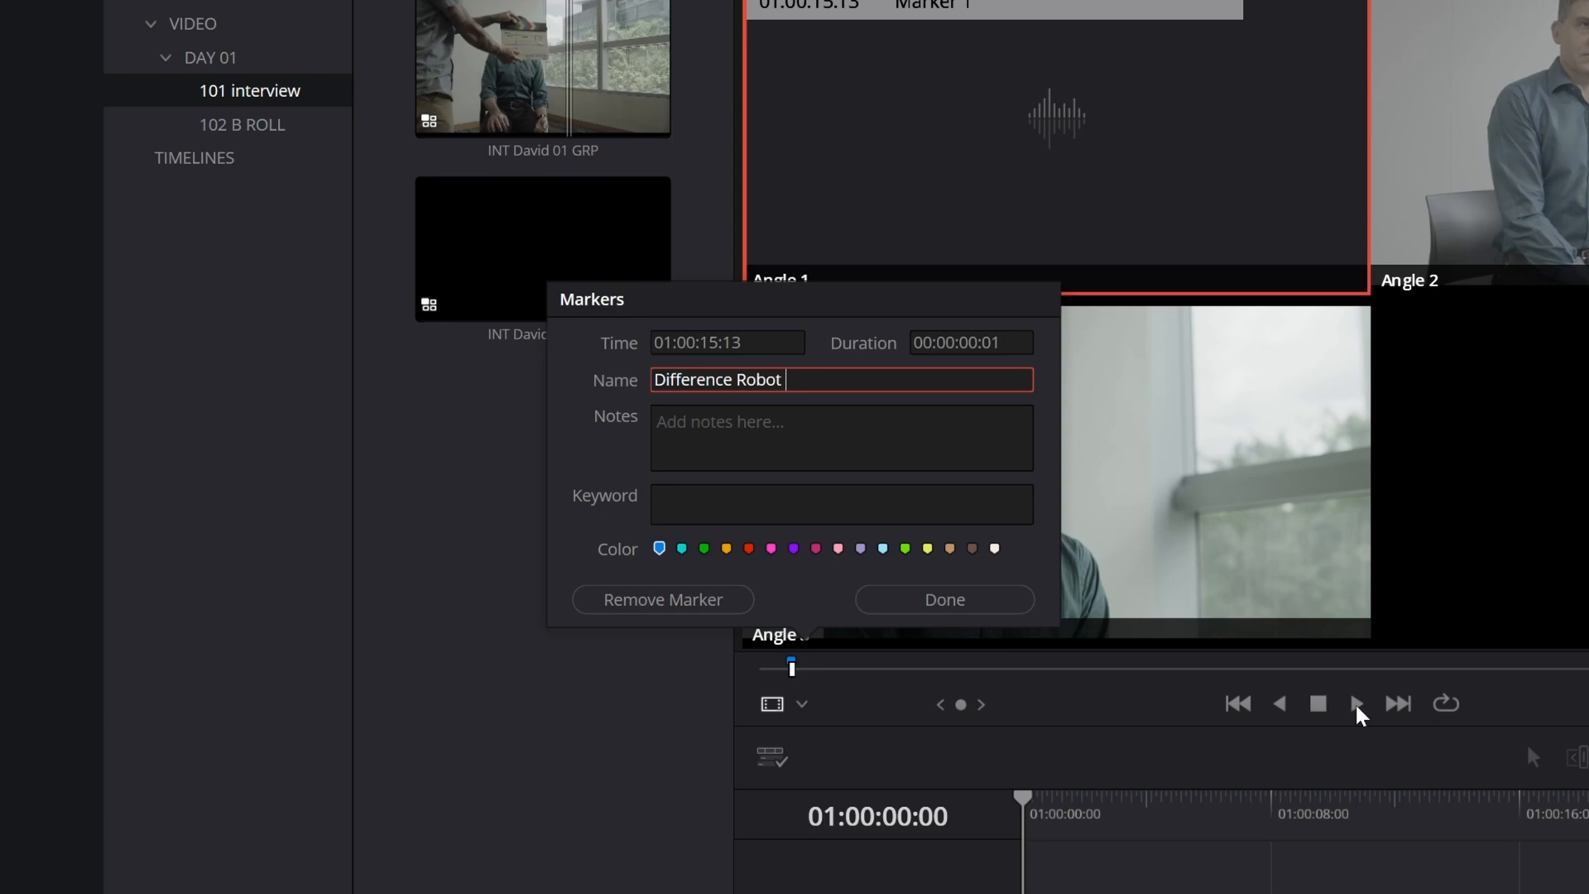
{"action": "type", "text": "VS Android"}
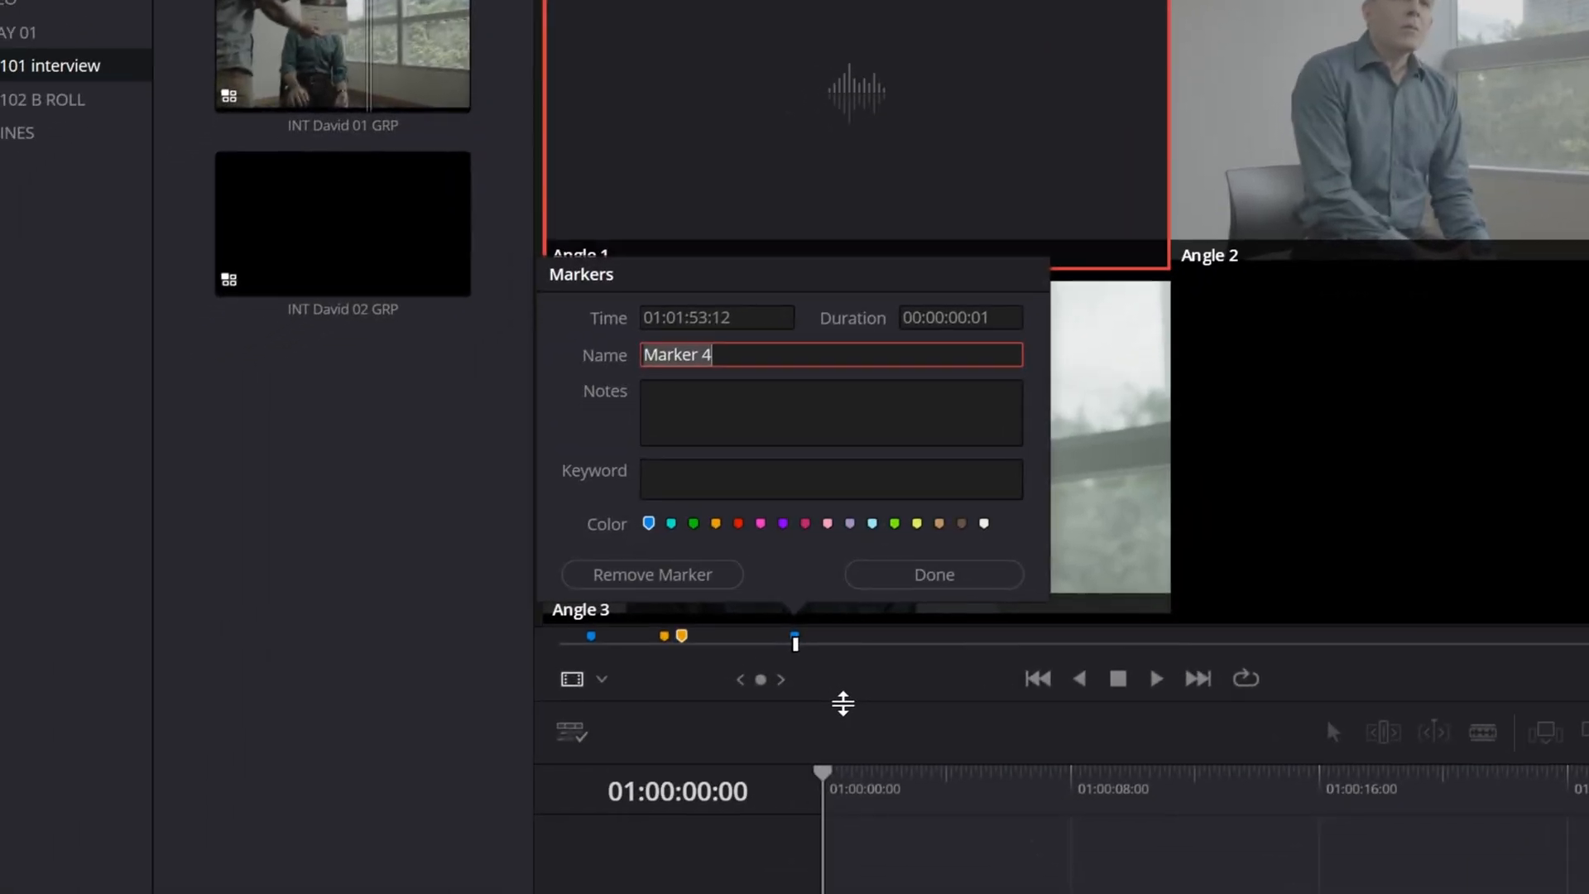
Colour marker 4 orange, name it '"Machines can exhibit life', and colour a fifth marker
{"action": "left_click", "coordinate": [715, 523]}
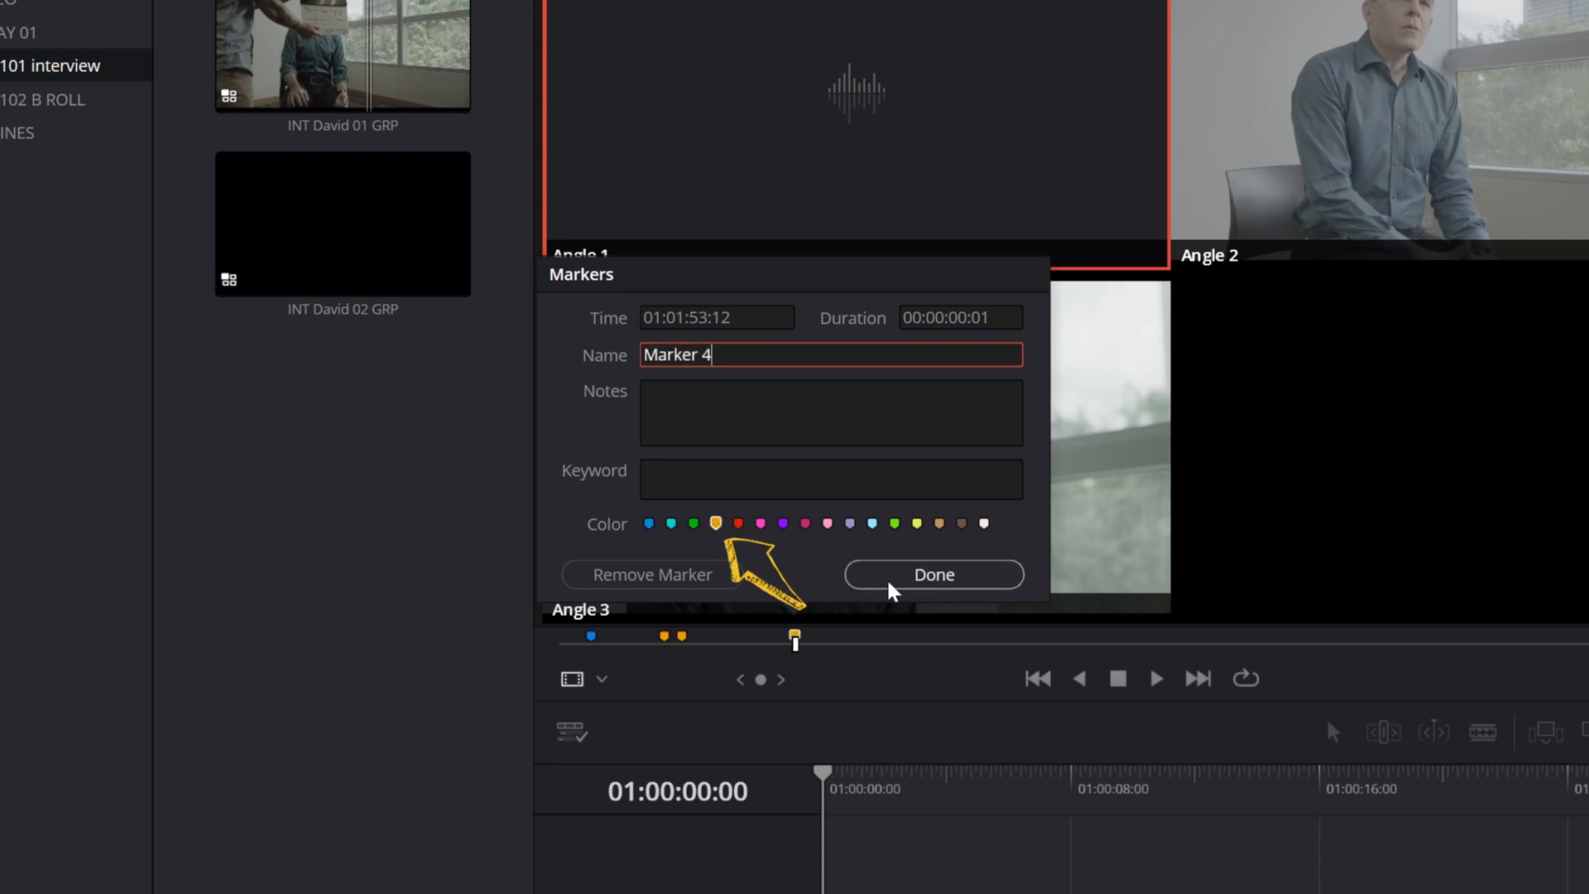
{"action": "type", "text": "\"Ma"}
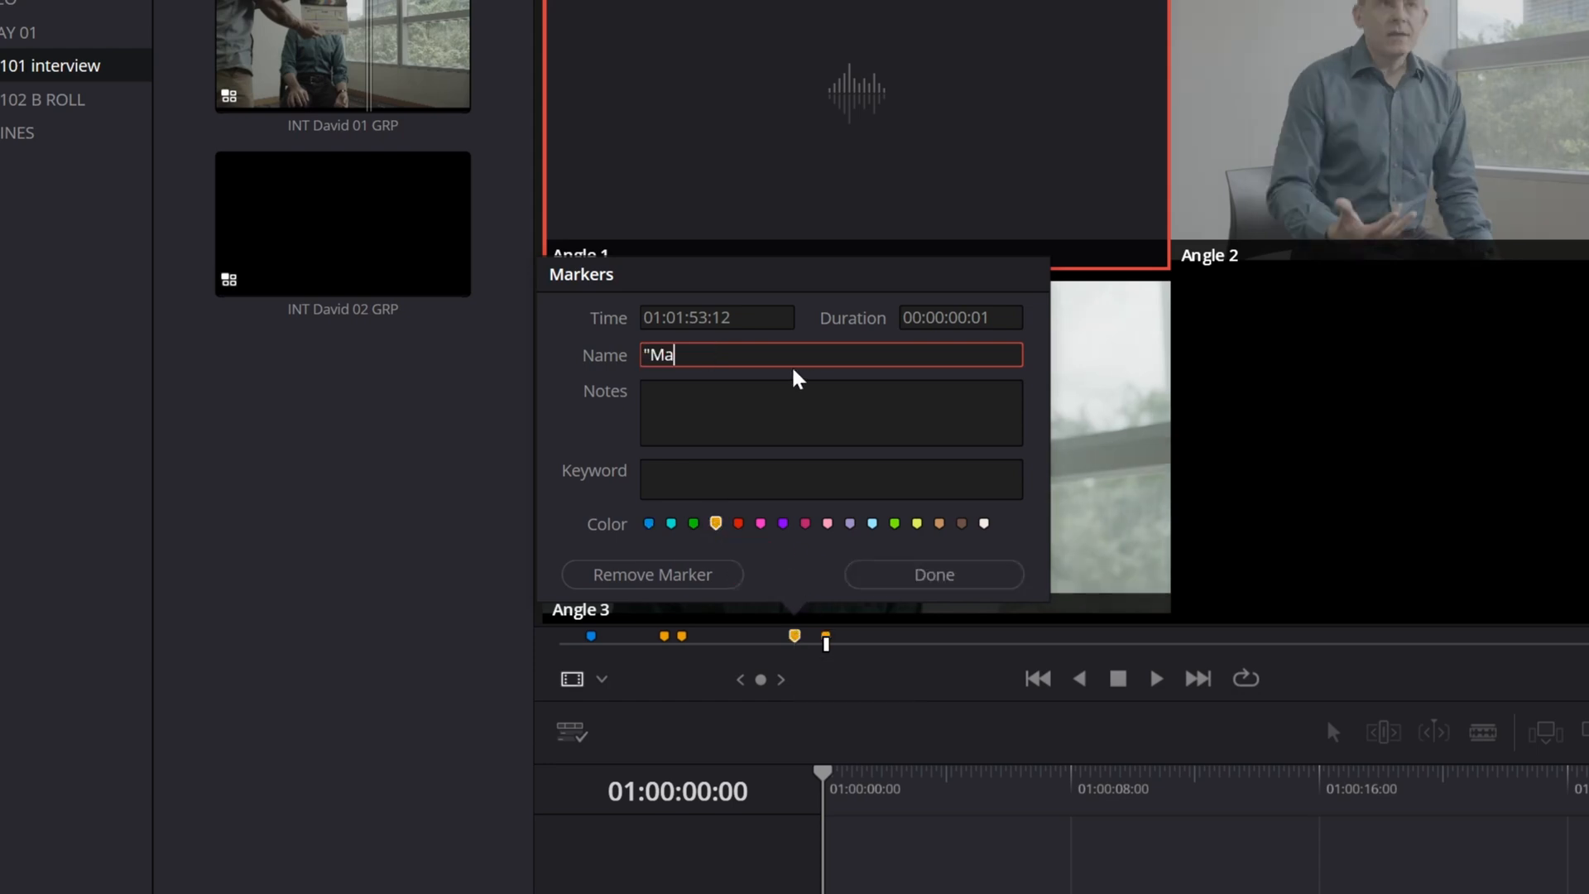
{"action": "type", "text": "chines can exhibit life"}
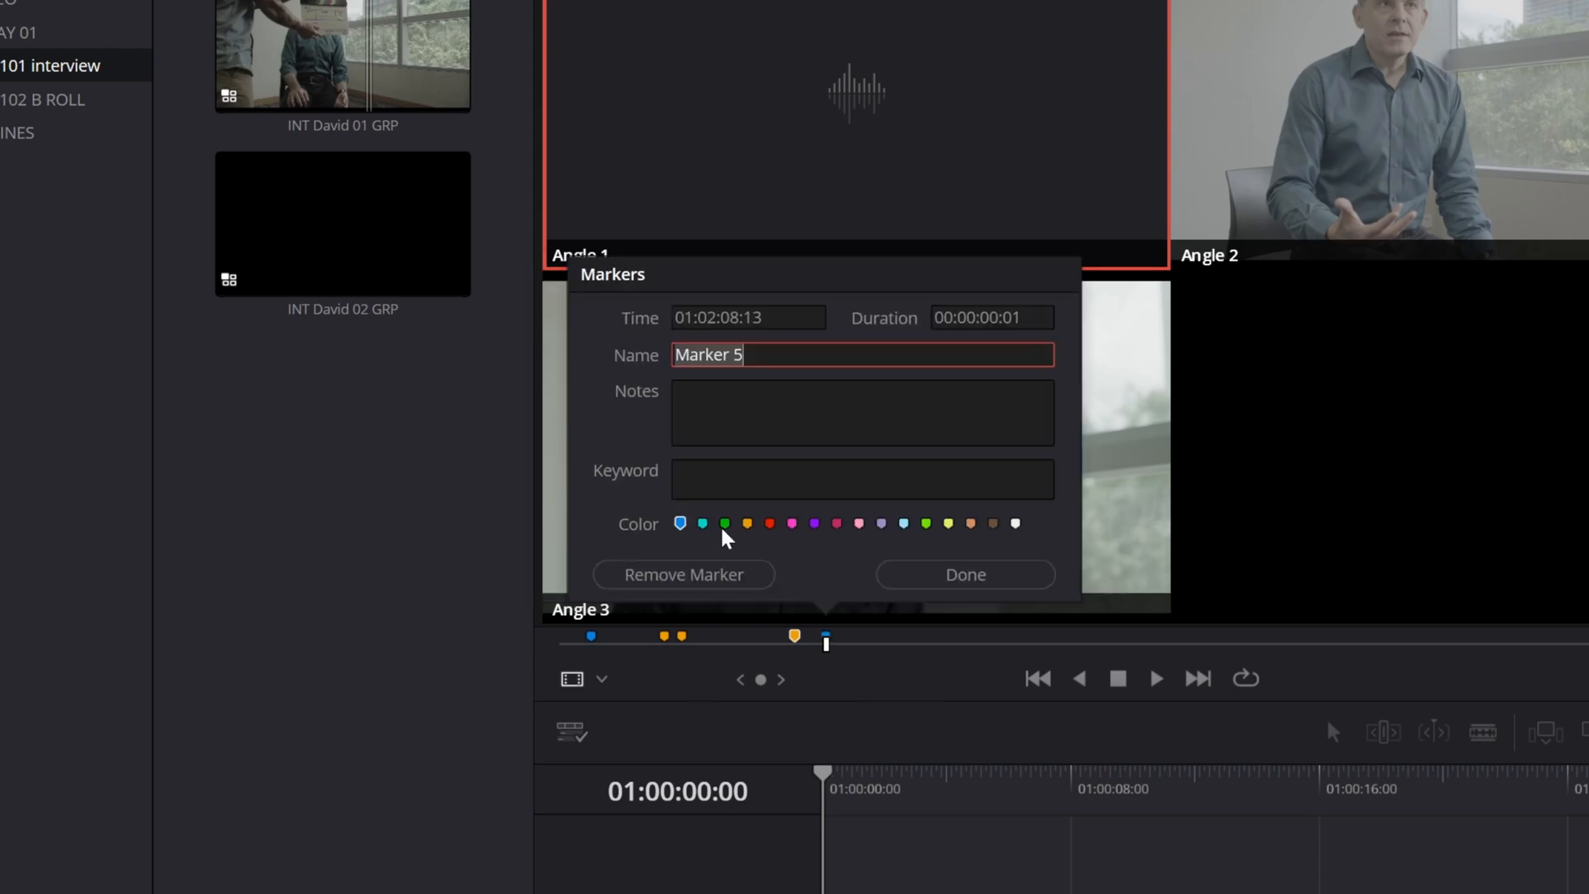
{"action": "left_click", "coordinate": [963, 574]}
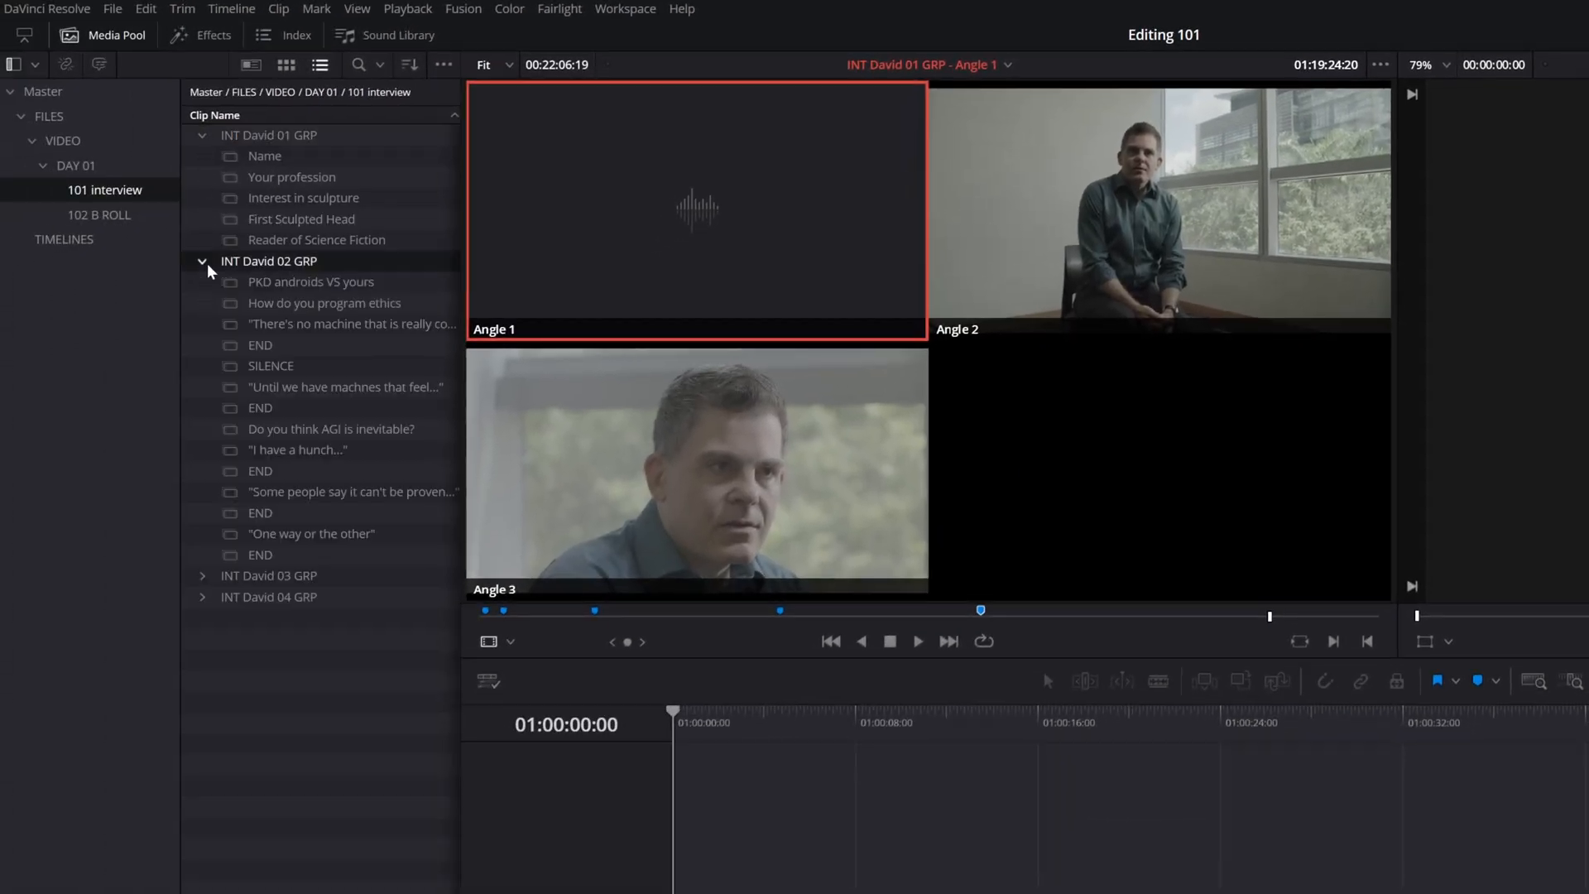
Expand INT David 02 GRP in the list to show its marker names
{"action": "left_click", "coordinate": [1159, 211]}
{"action": "type", "text": "SILEN"}
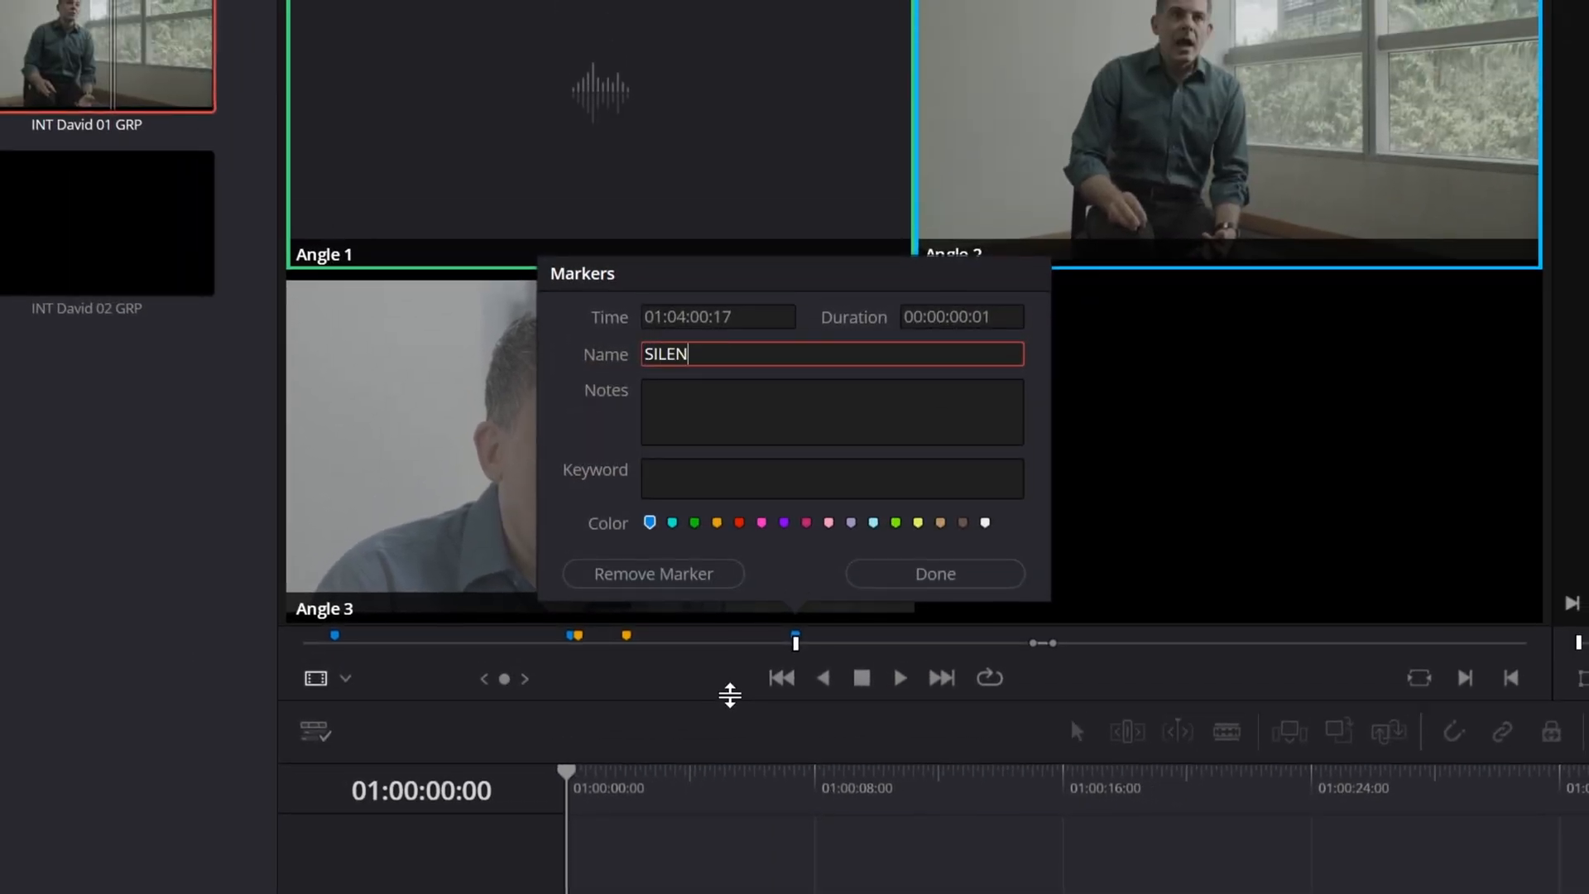
Name the marker at the quiet moment SILENCE and give it a colour
{"action": "type", "text": "CE"}
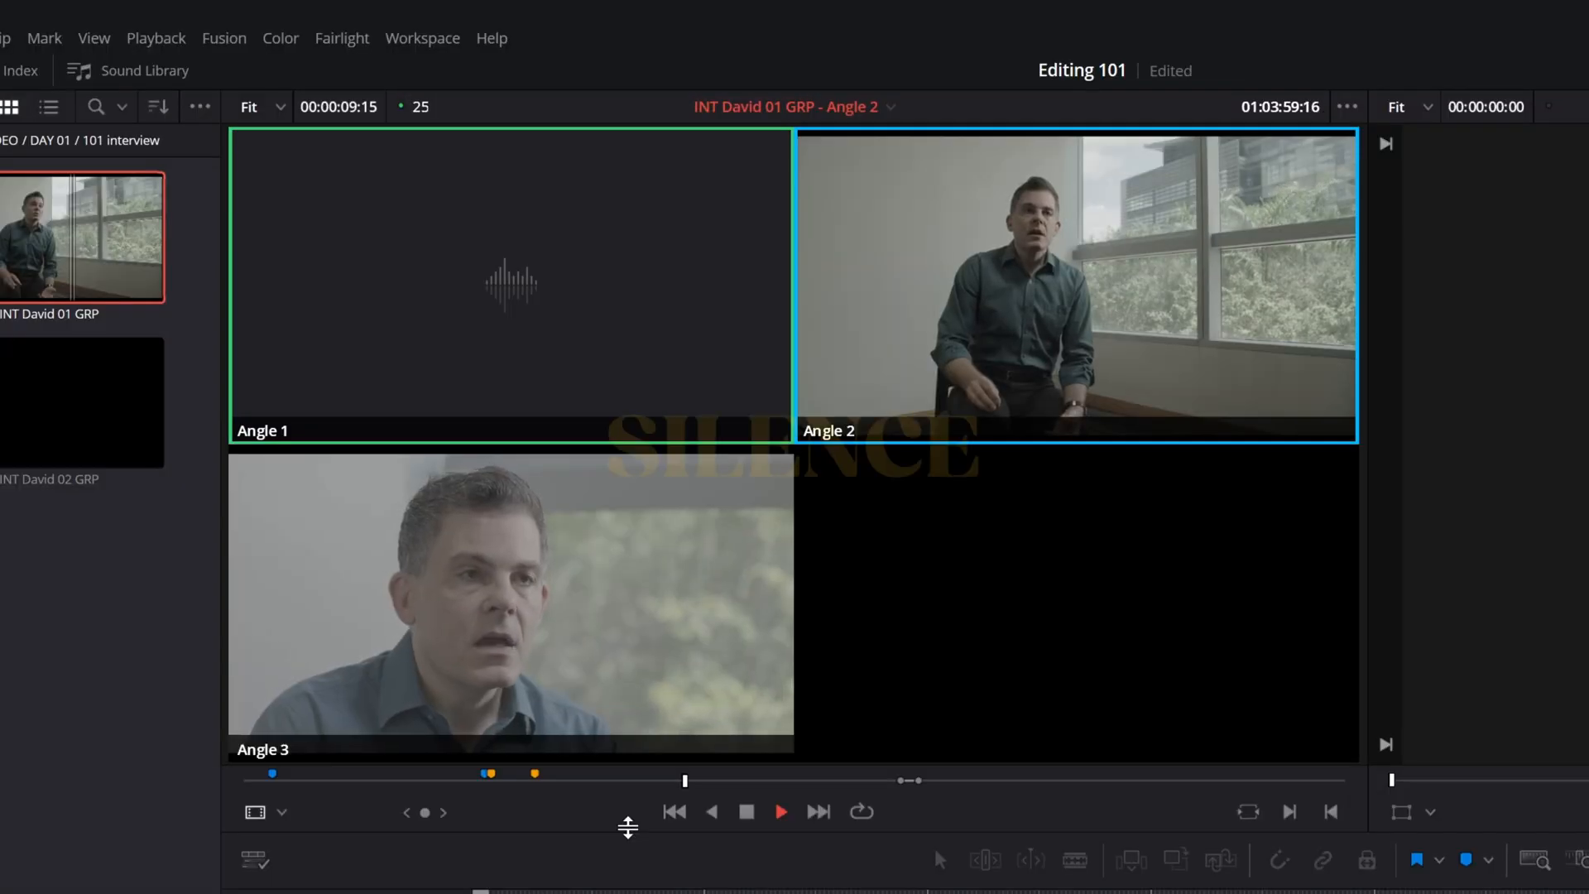
{"action": "left_click", "coordinate": [779, 811]}
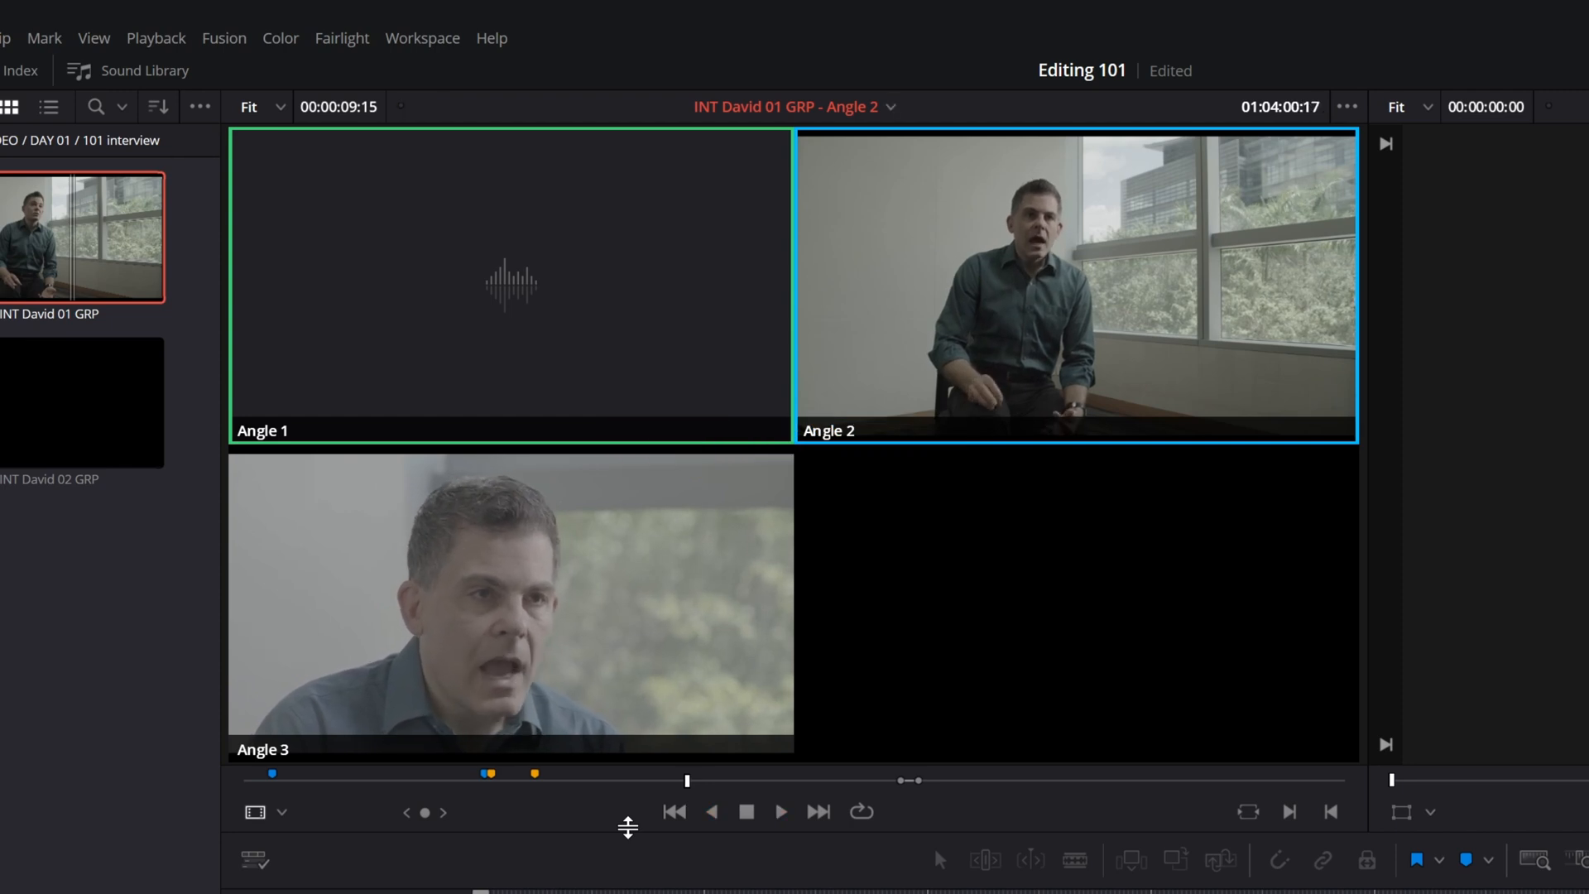
{"action": "left_click", "coordinate": [778, 811]}
{"action": "type", "text": "SILENCE"}
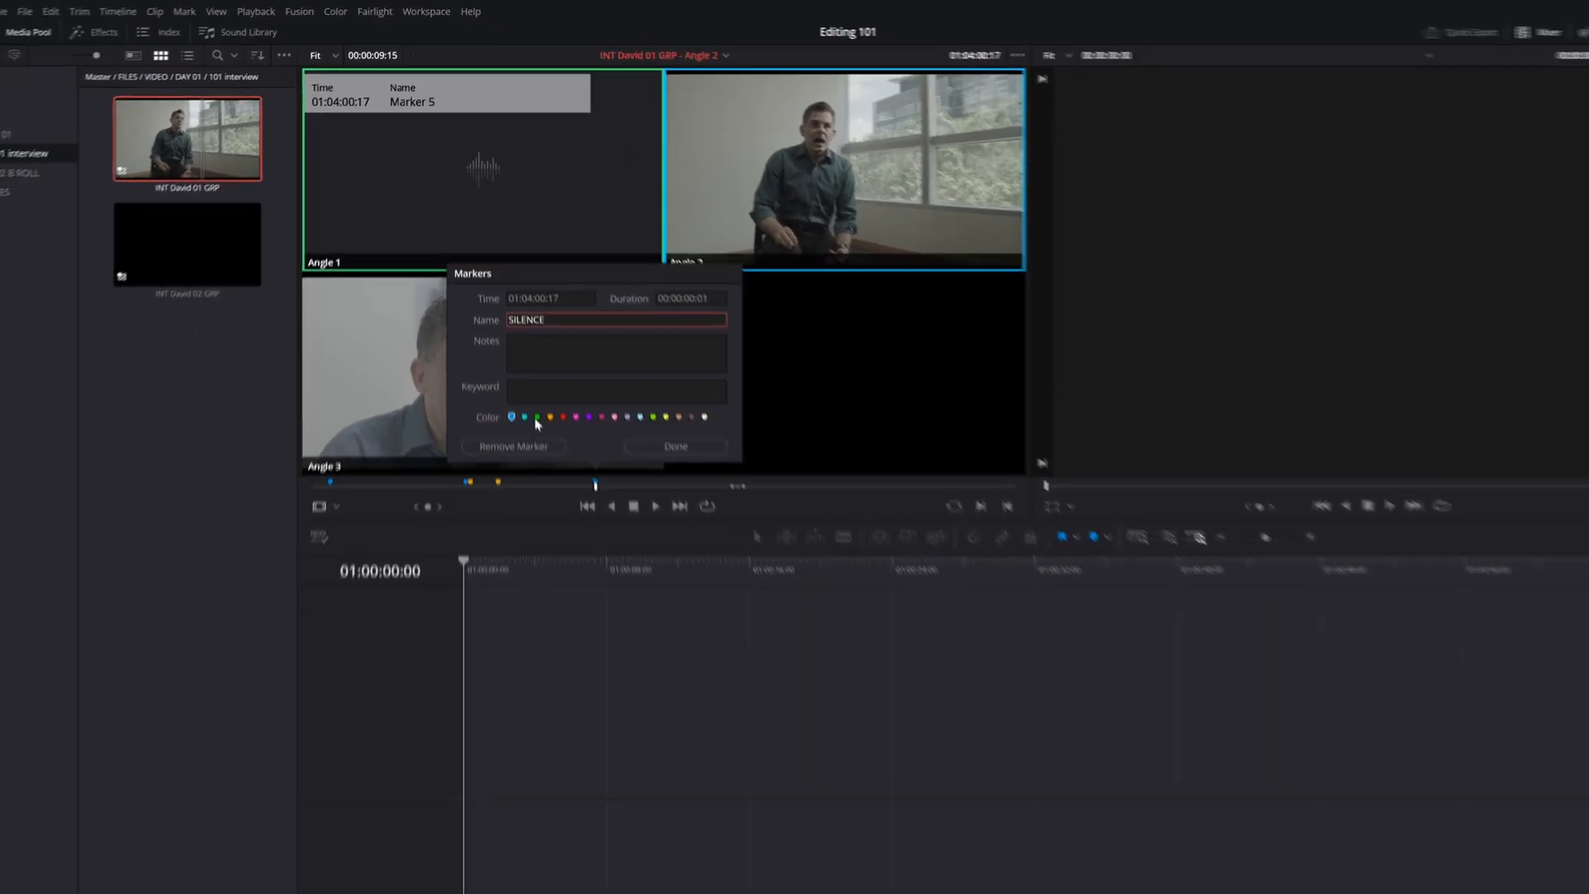
{"action": "left_click", "coordinate": [675, 445]}
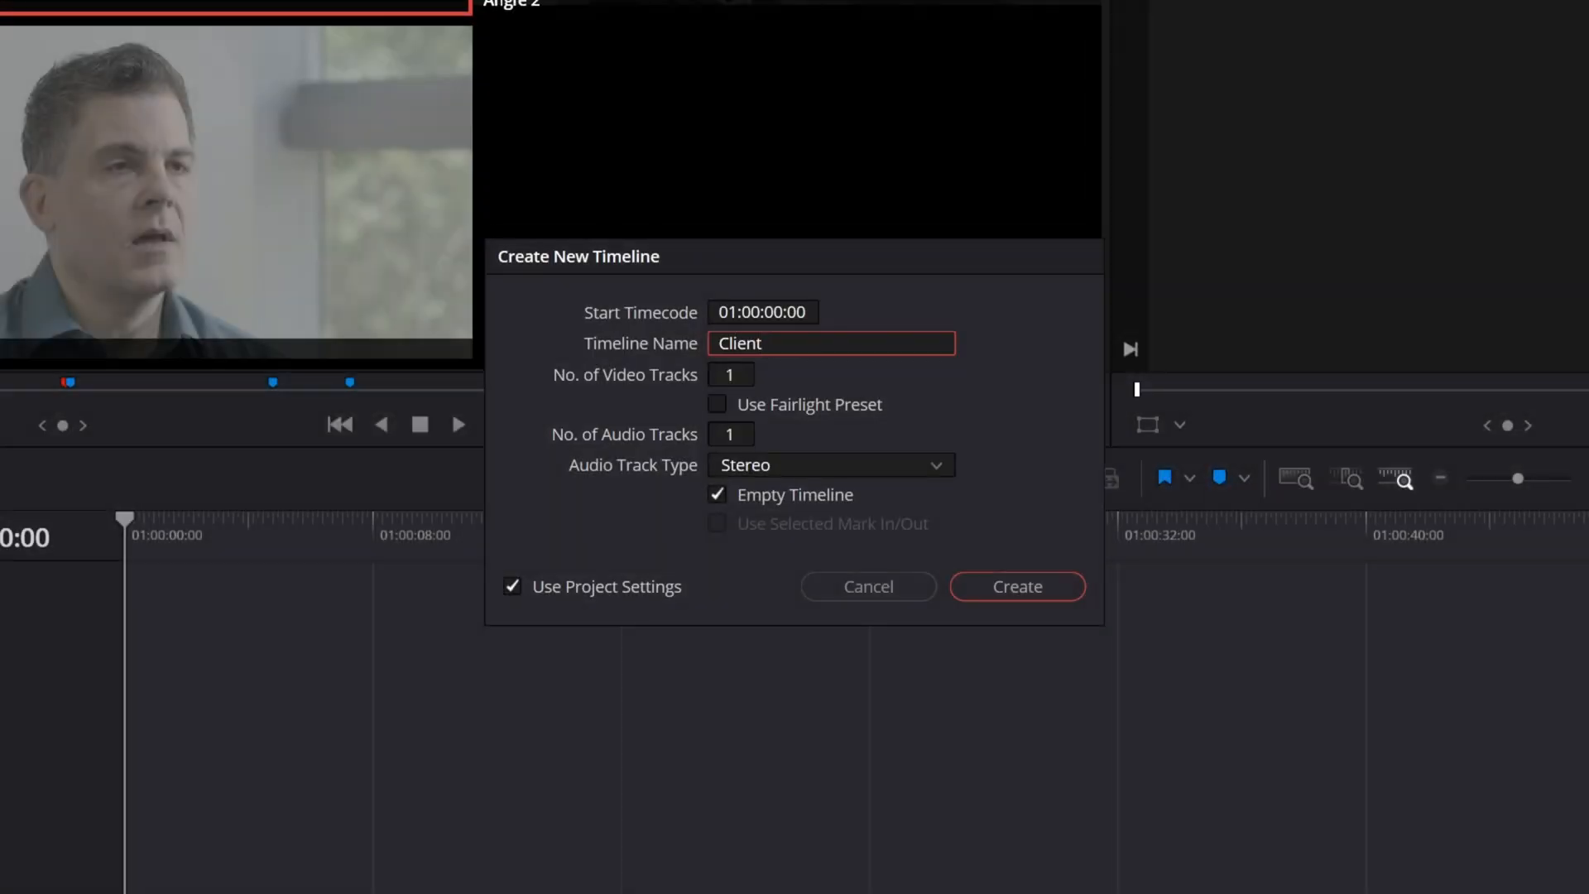
Create the empty timeline 'Client_ProjectName v1 Interview Selection'
{"action": "type", "text": "_ProjectName v1 Inte"}
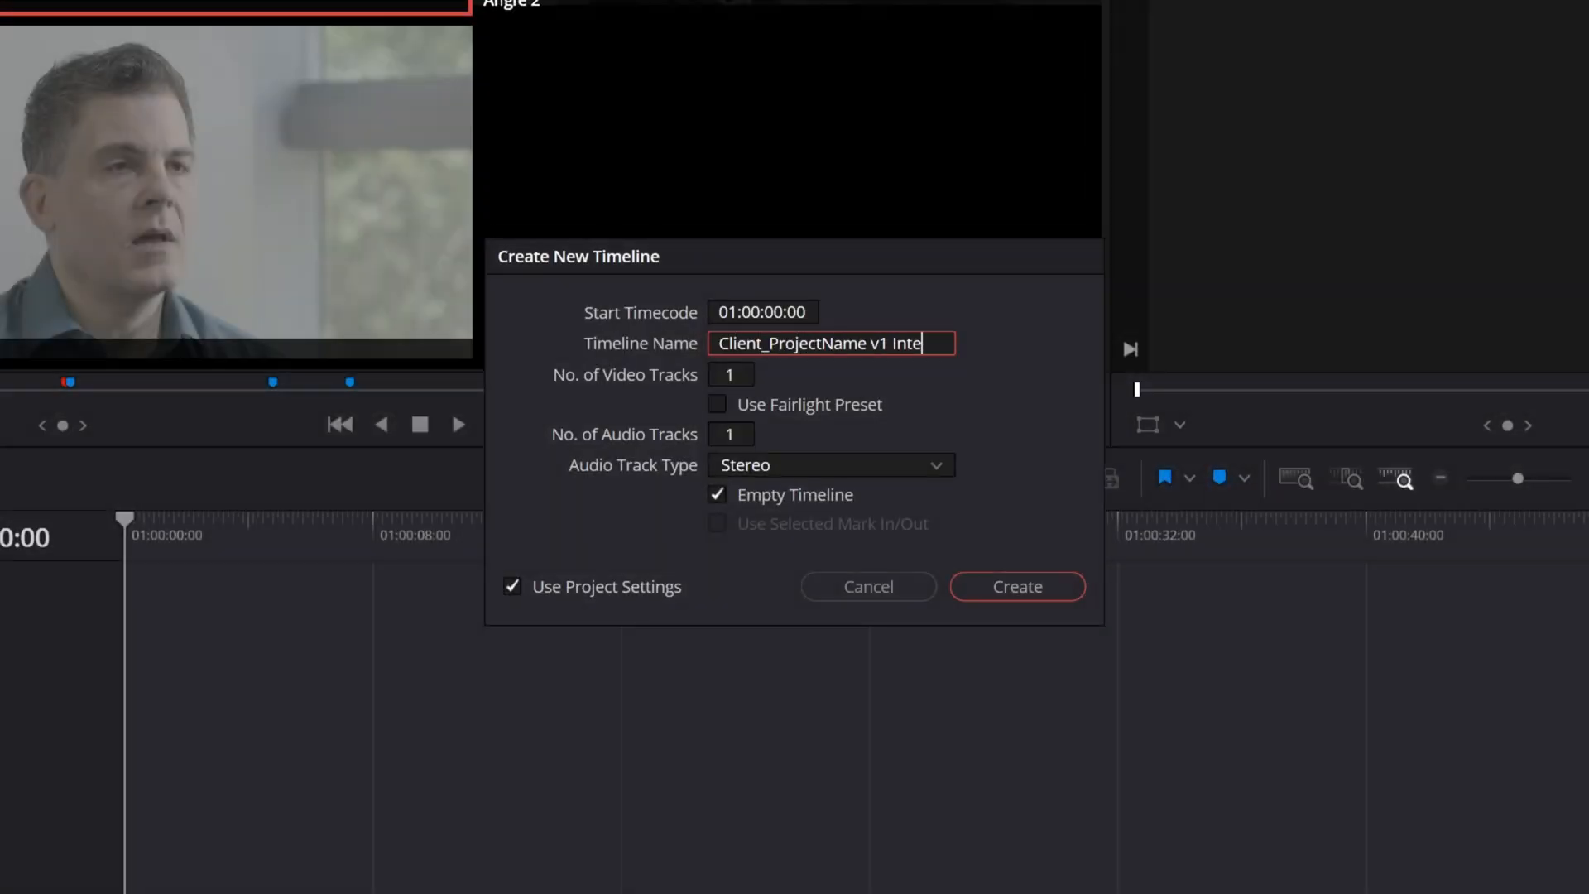
{"action": "left_click", "coordinate": [1014, 586]}
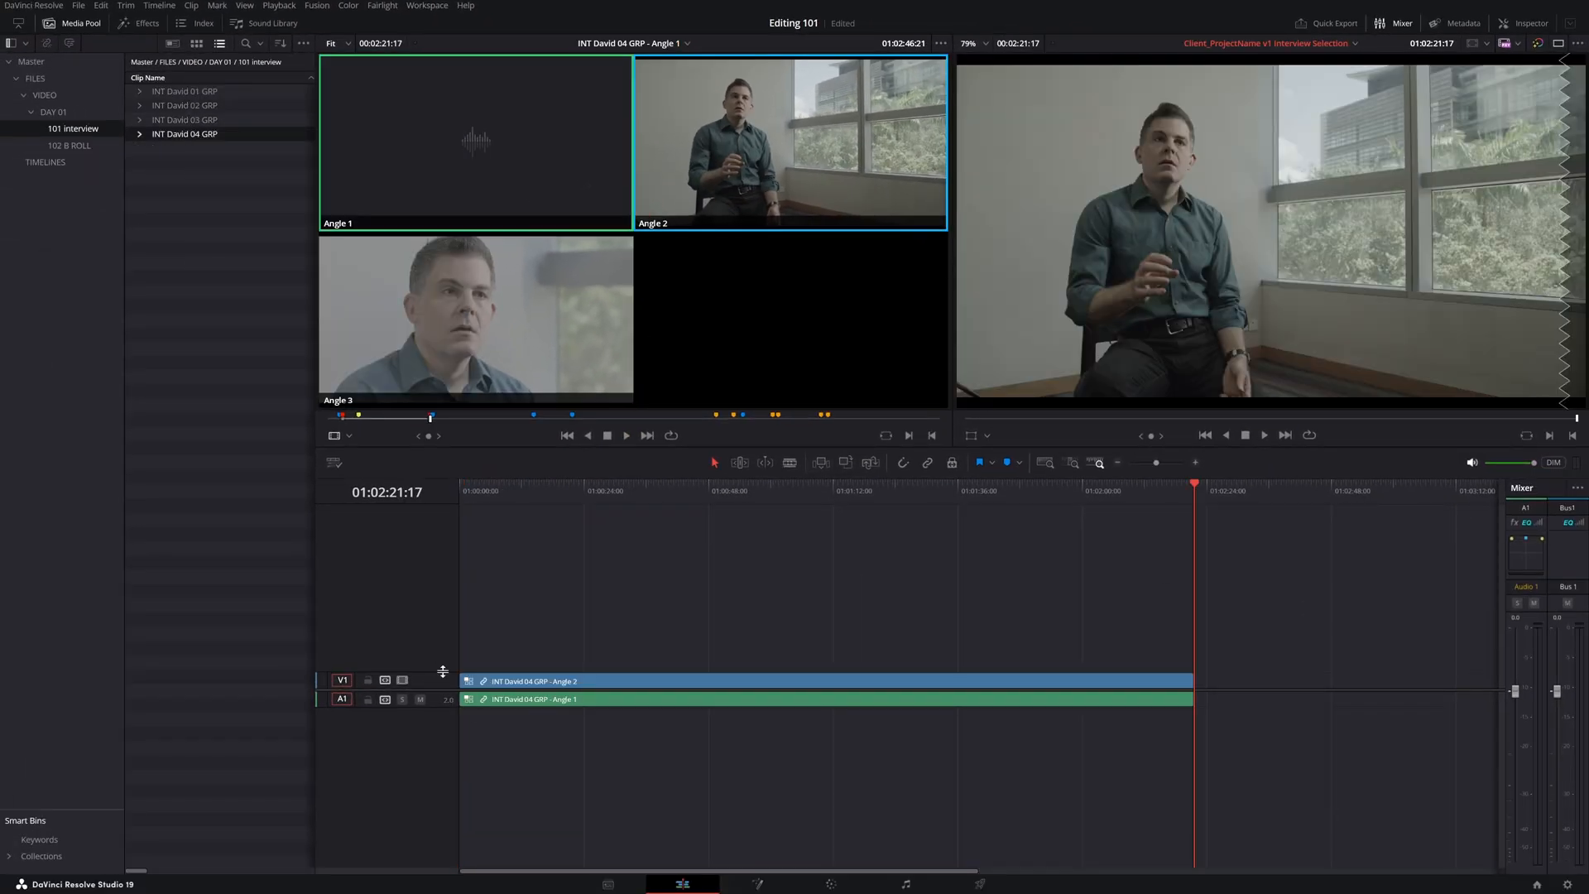
Cut between camera angles while playing and append the sections to the Interview Selection timeline
{"action": "left_click", "coordinate": [626, 435]}
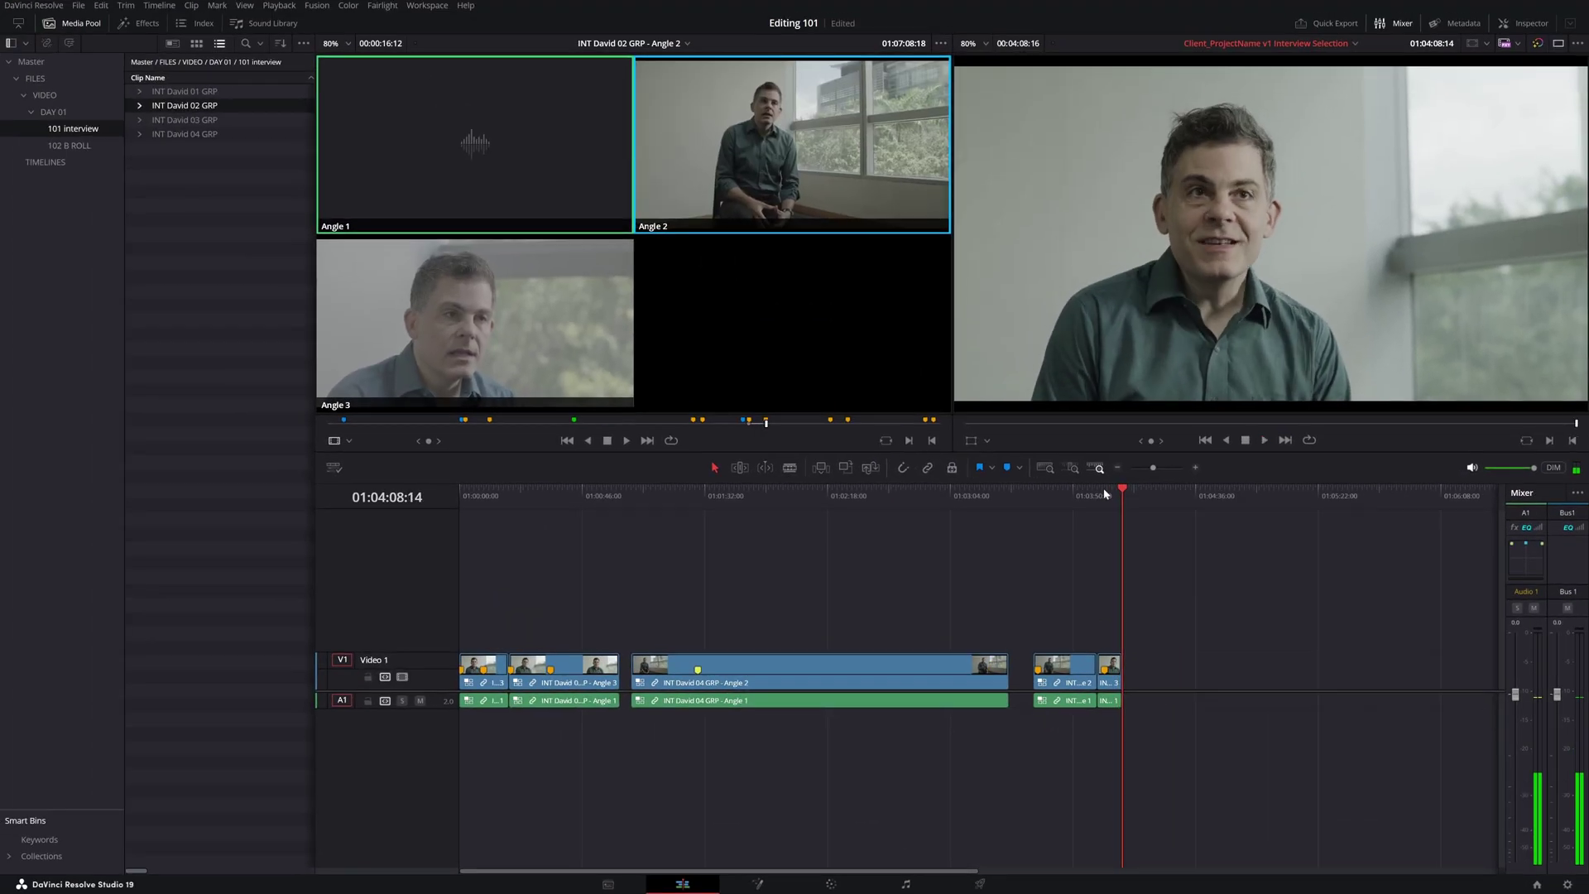
{"action": "left_click", "coordinate": [1122, 490]}
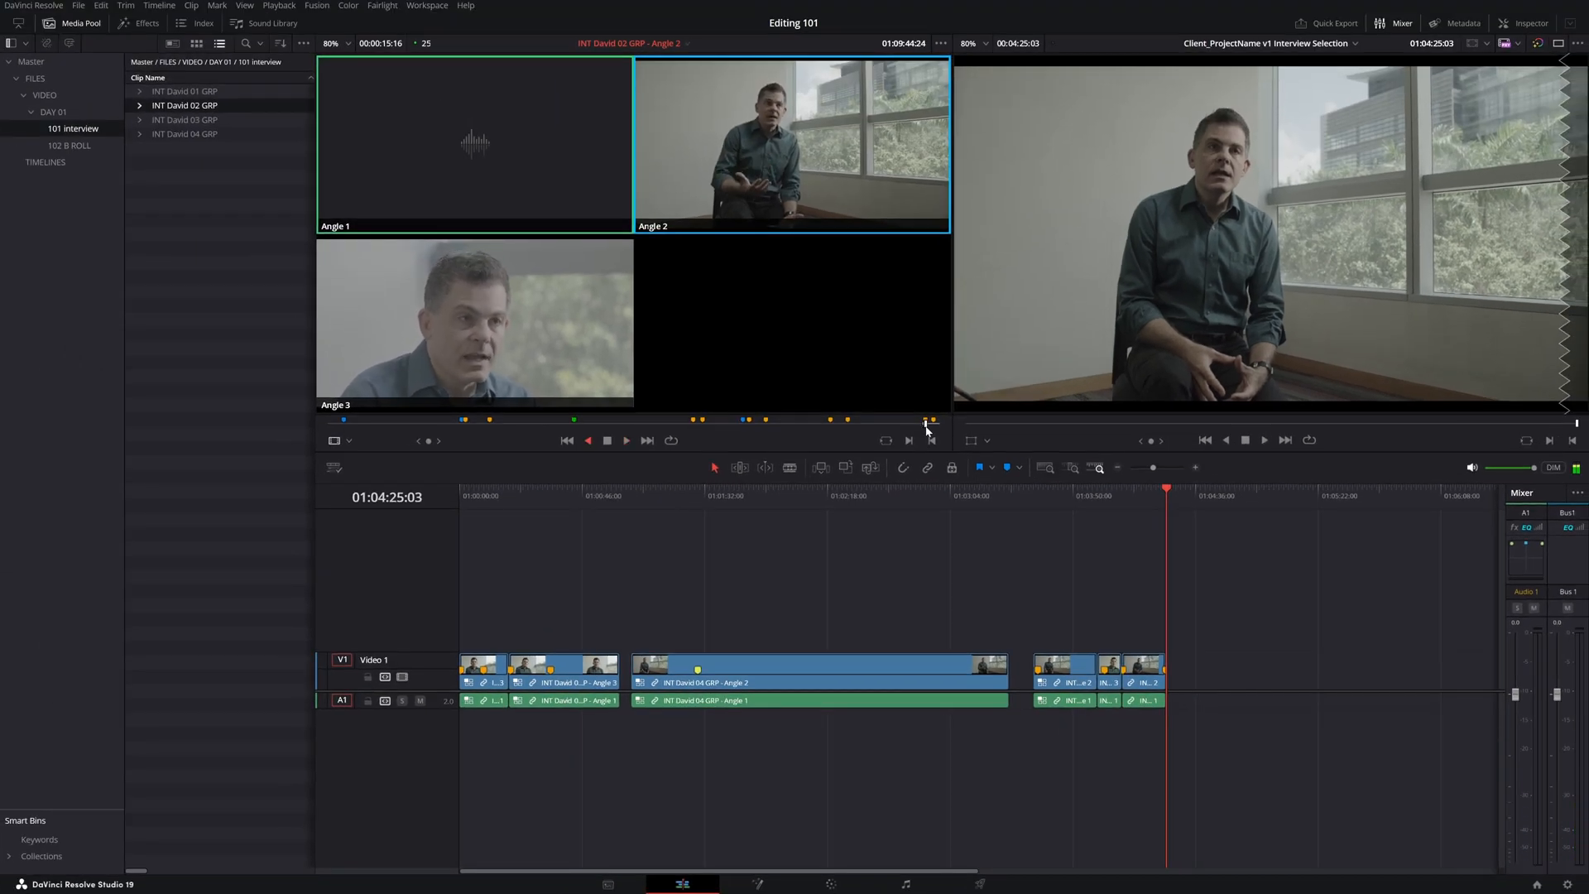
{"action": "left_click", "coordinate": [45, 163]}
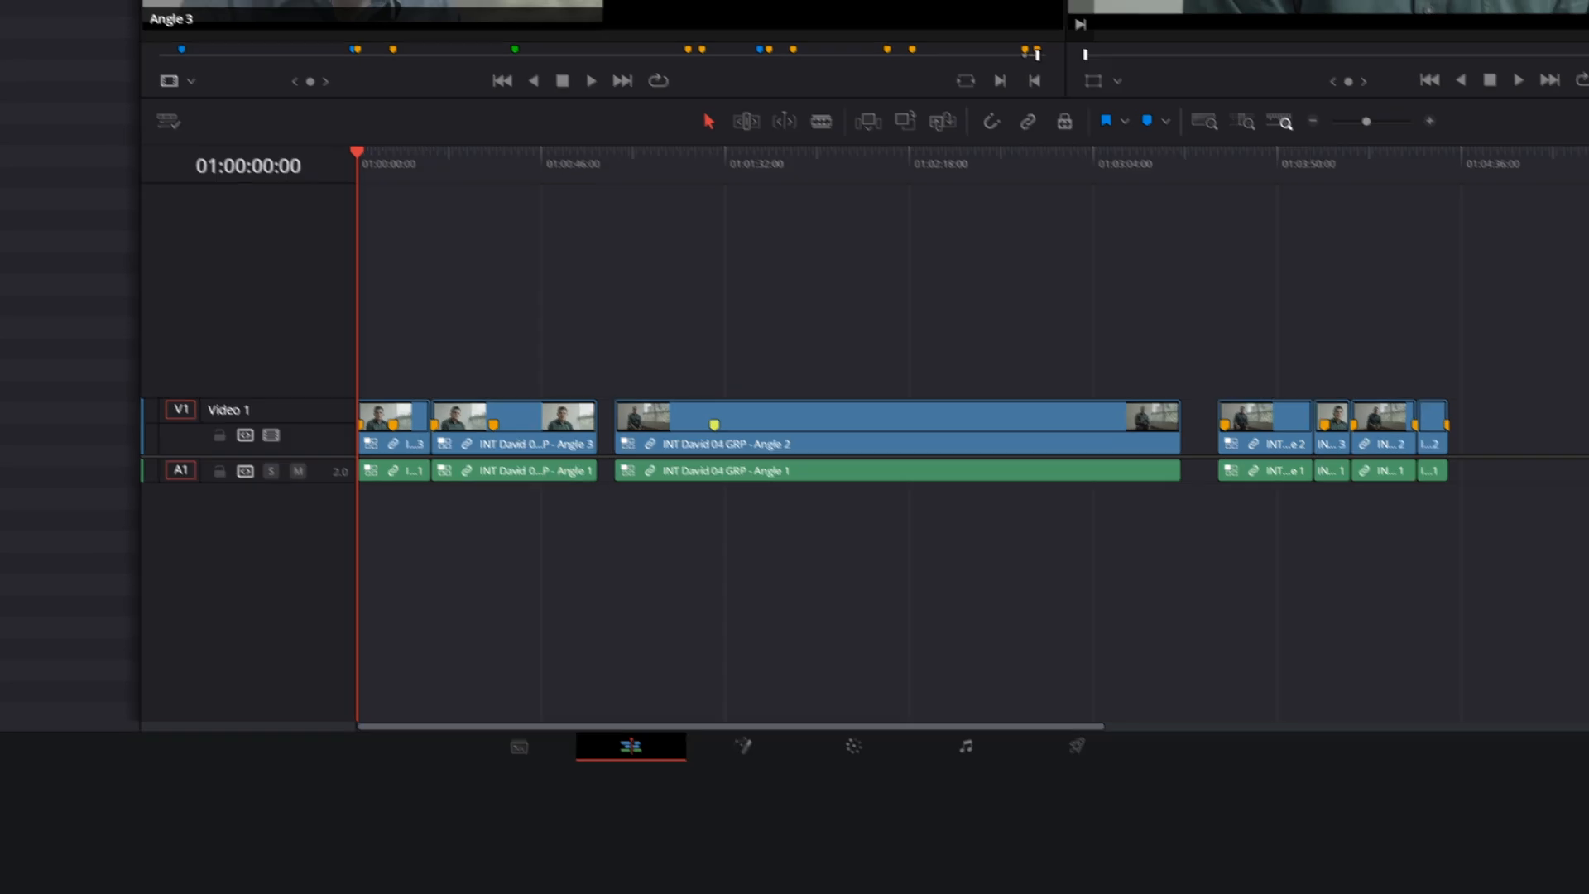
Run Audio Transcription on the v2 Paper Cut timeline to generate its transcript
{"action": "right_click", "coordinate": [743, 240]}
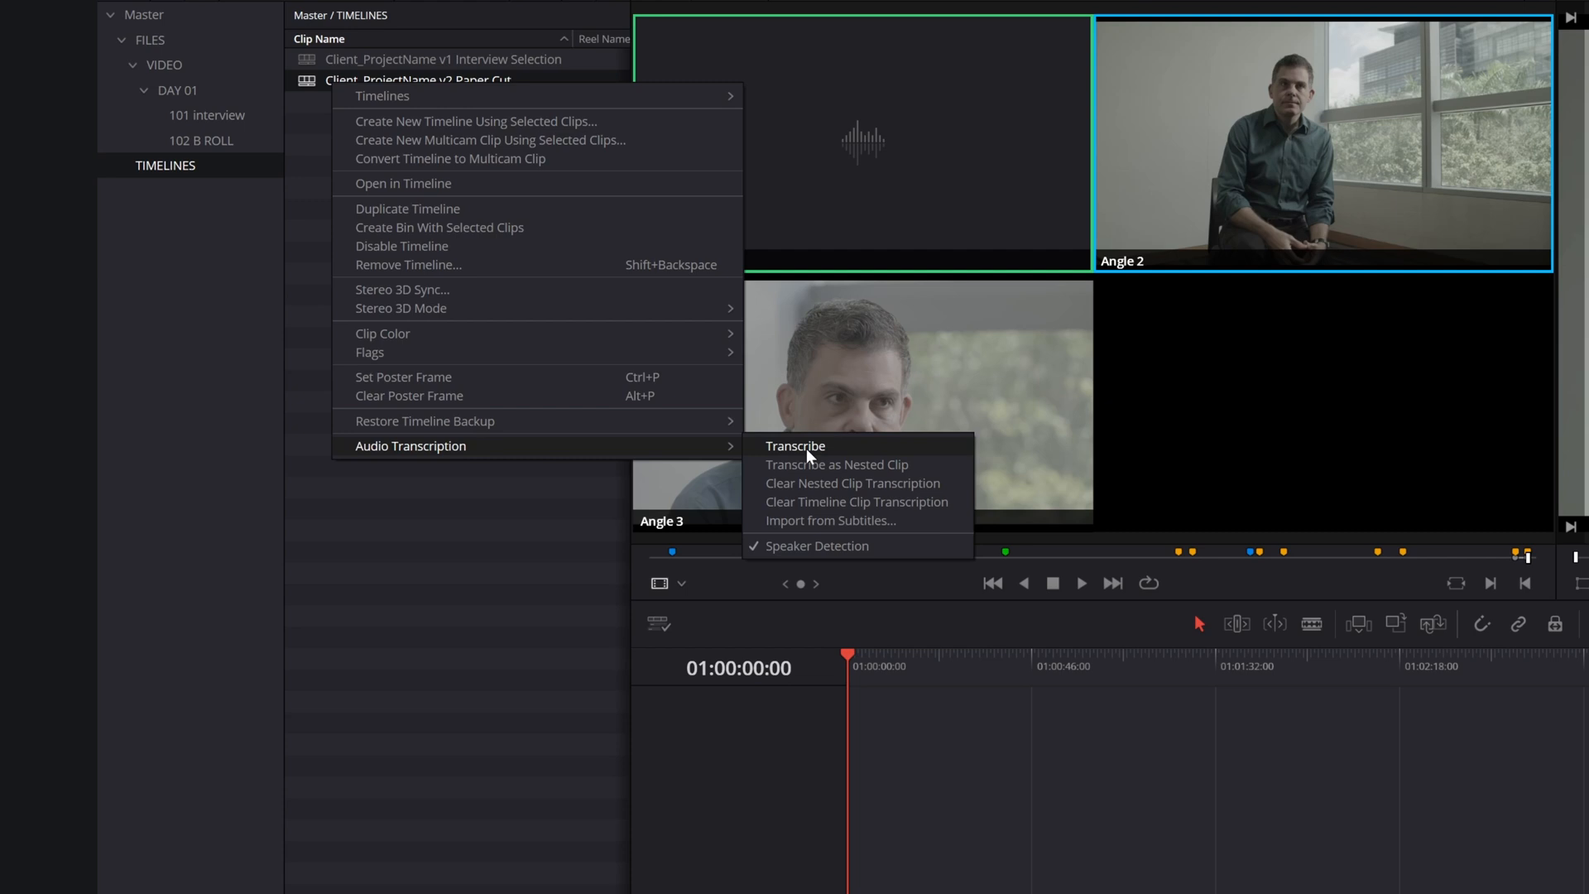
{"action": "left_click", "coordinate": [795, 445]}
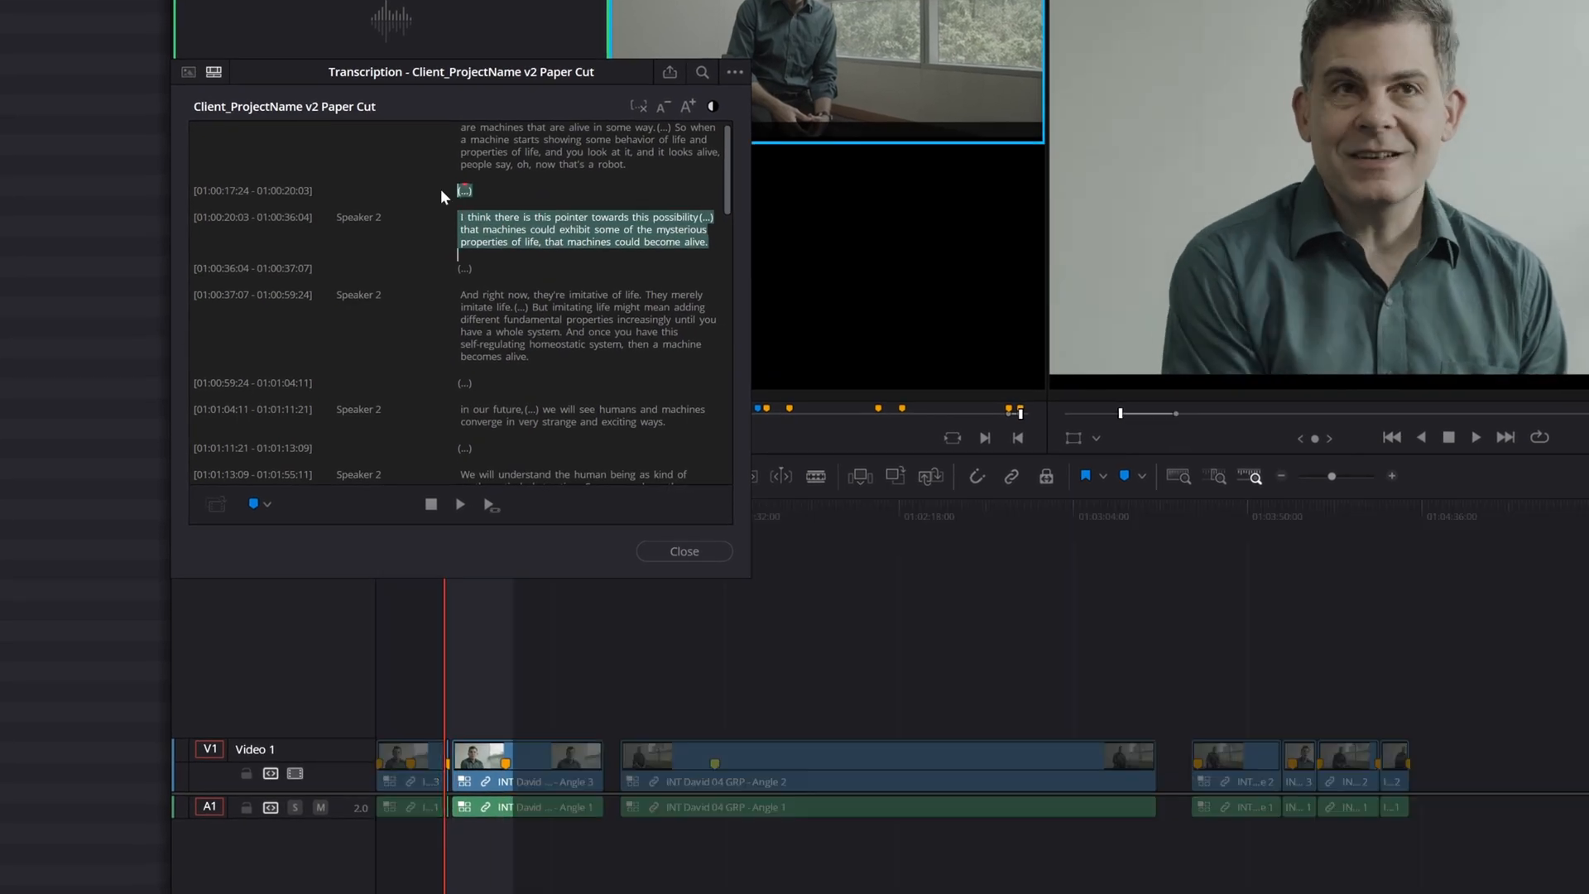
Scroll through the transcript and select the final pause for removal
{"action": "scroll", "scroll_direction": "down", "scroll_amount": 3}
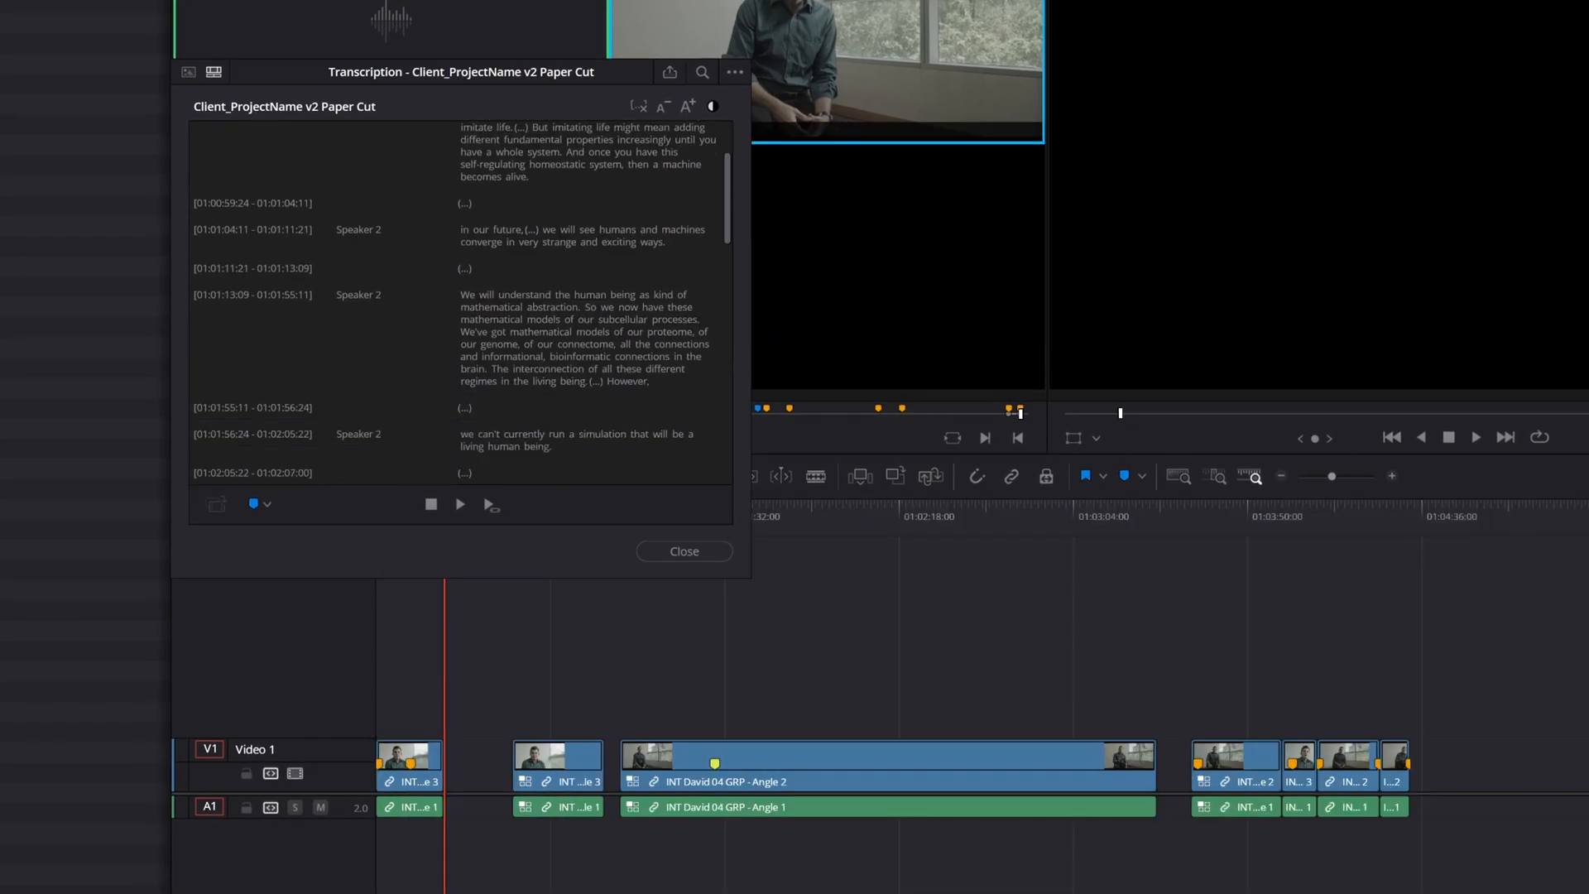
{"action": "scroll", "scroll_direction": "down", "scroll_amount": 3}
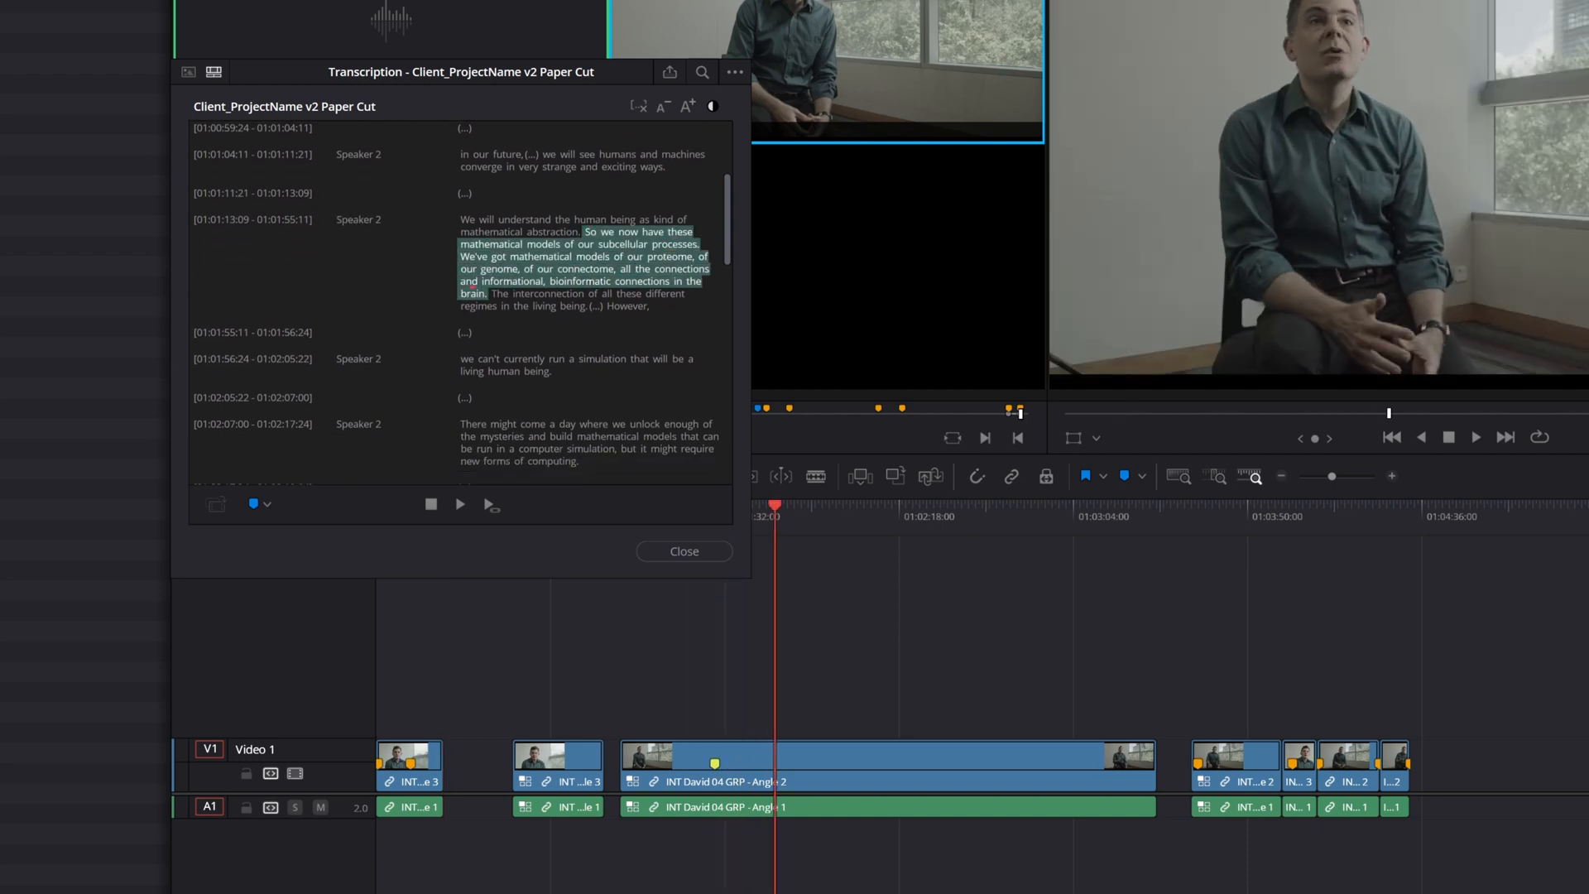
{"action": "scroll", "scroll_direction": "down", "scroll_amount": 3}
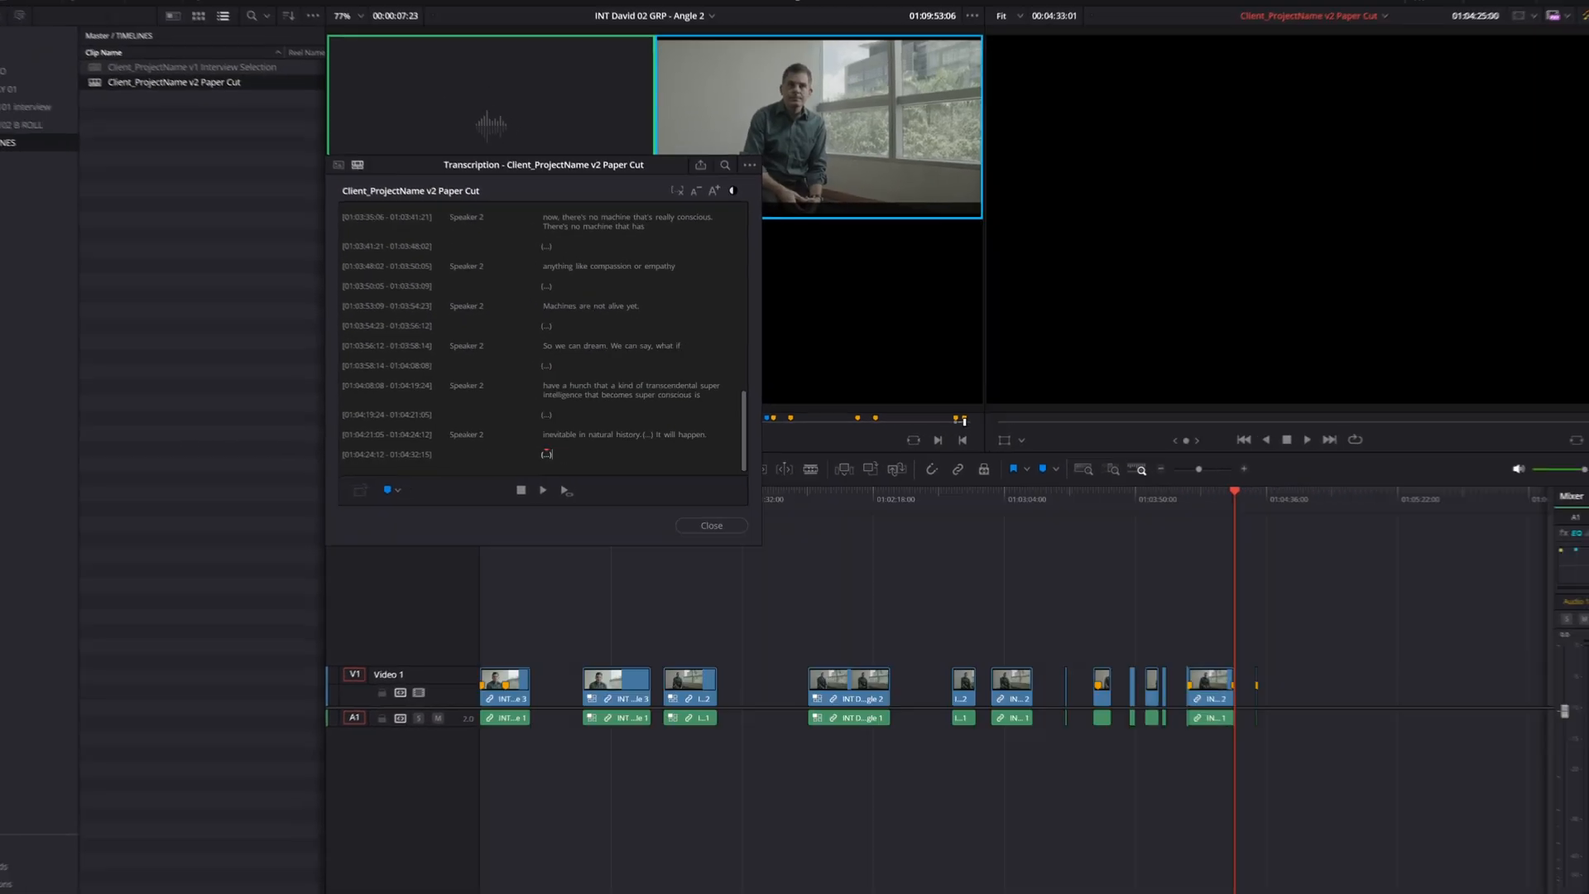
{"action": "left_click", "coordinate": [710, 525]}
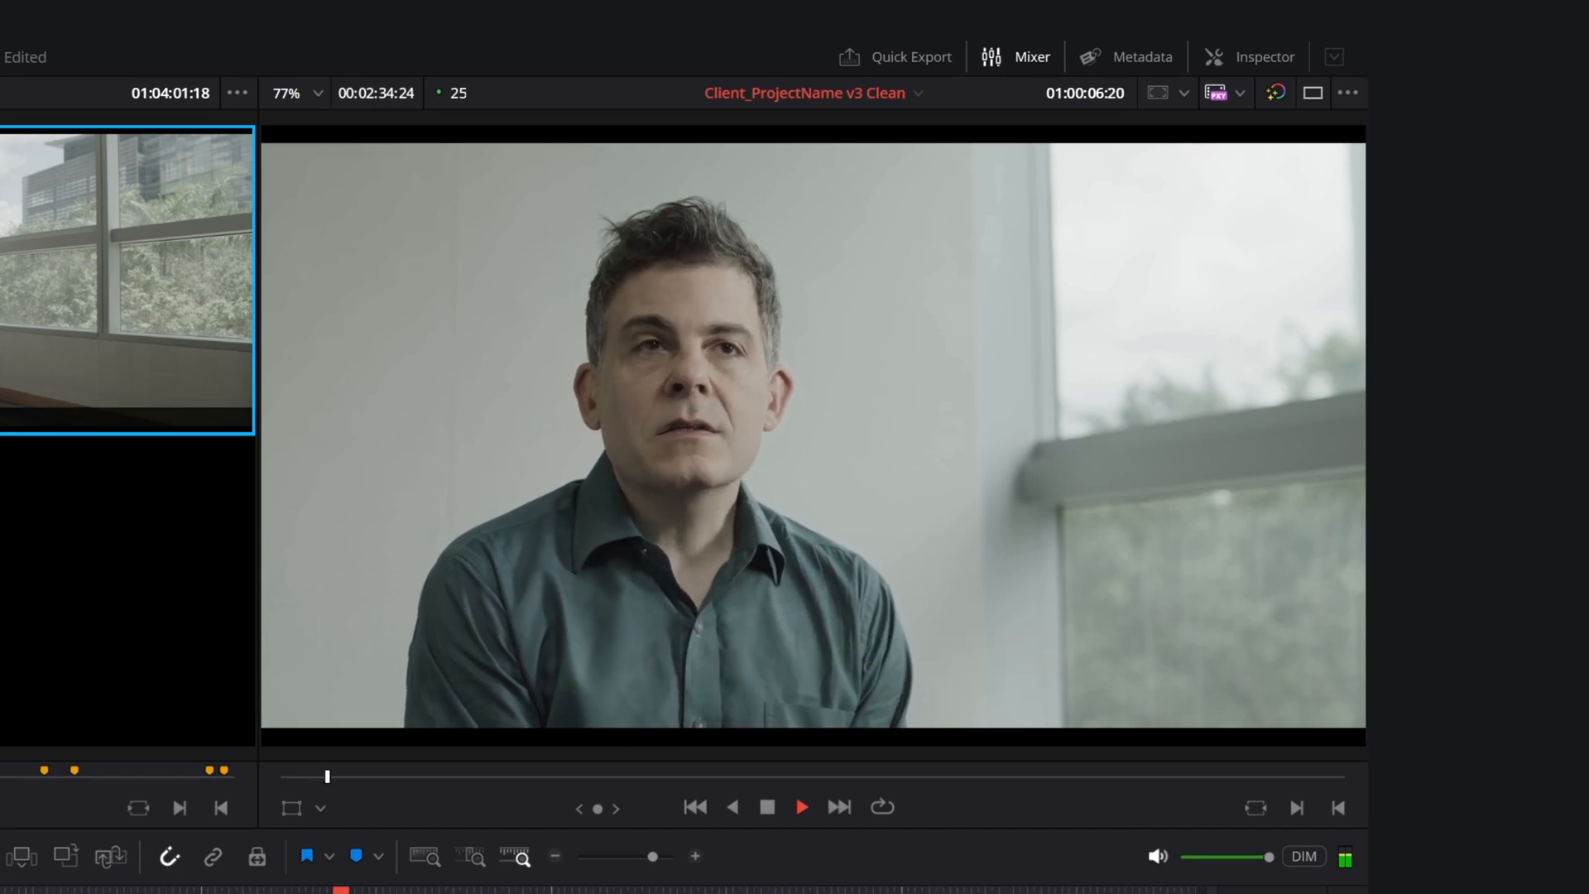
{"action": "left_click", "coordinate": [339, 768]}
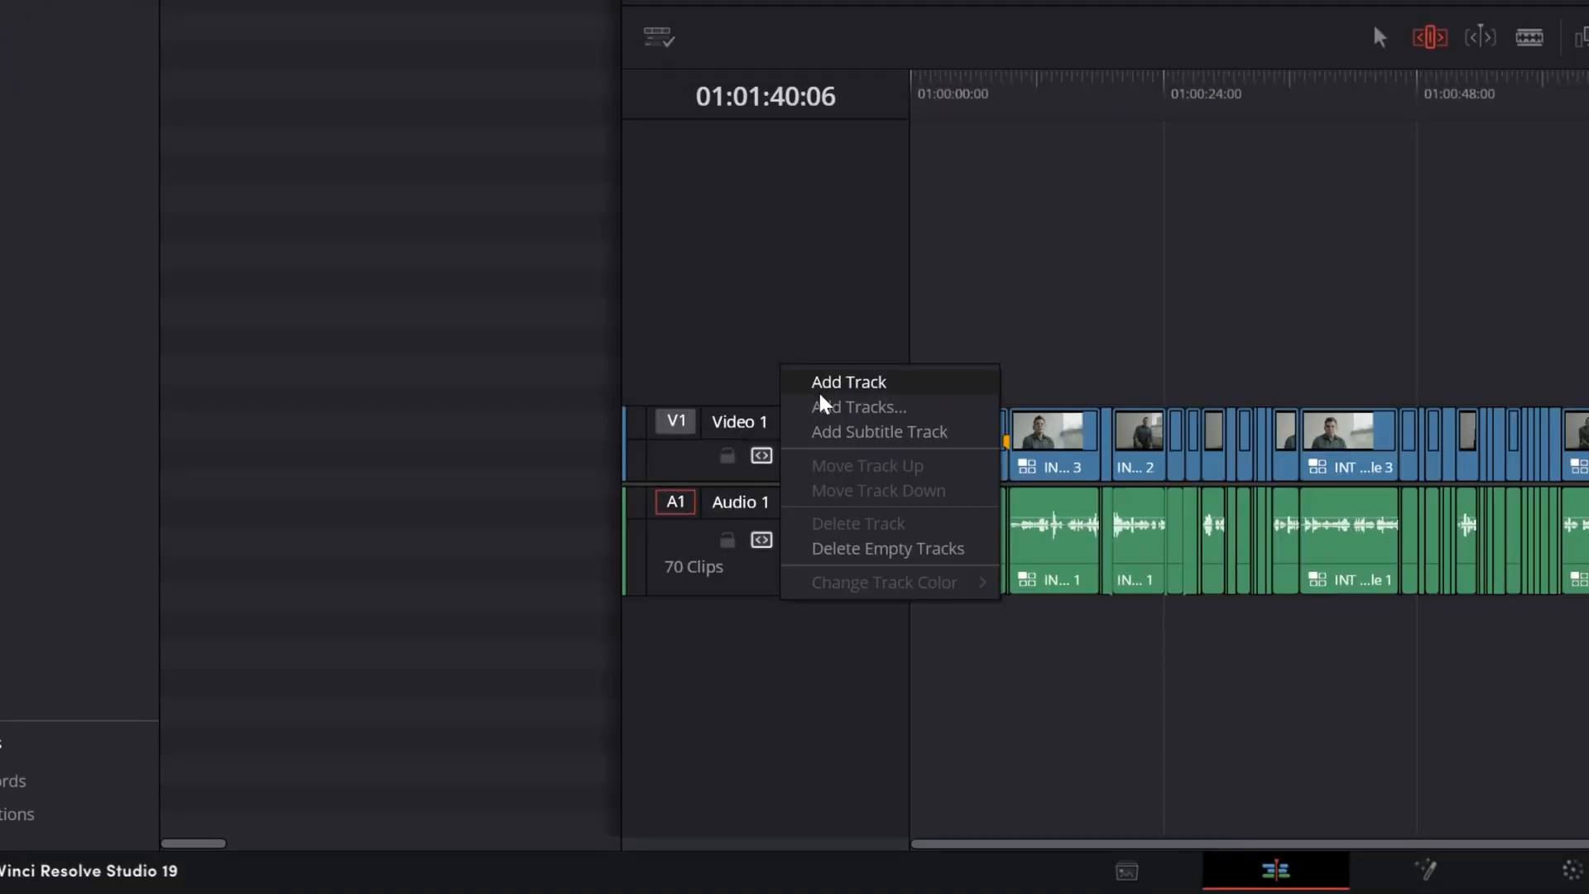
{"action": "mouse_move", "coordinate": [849, 387]}
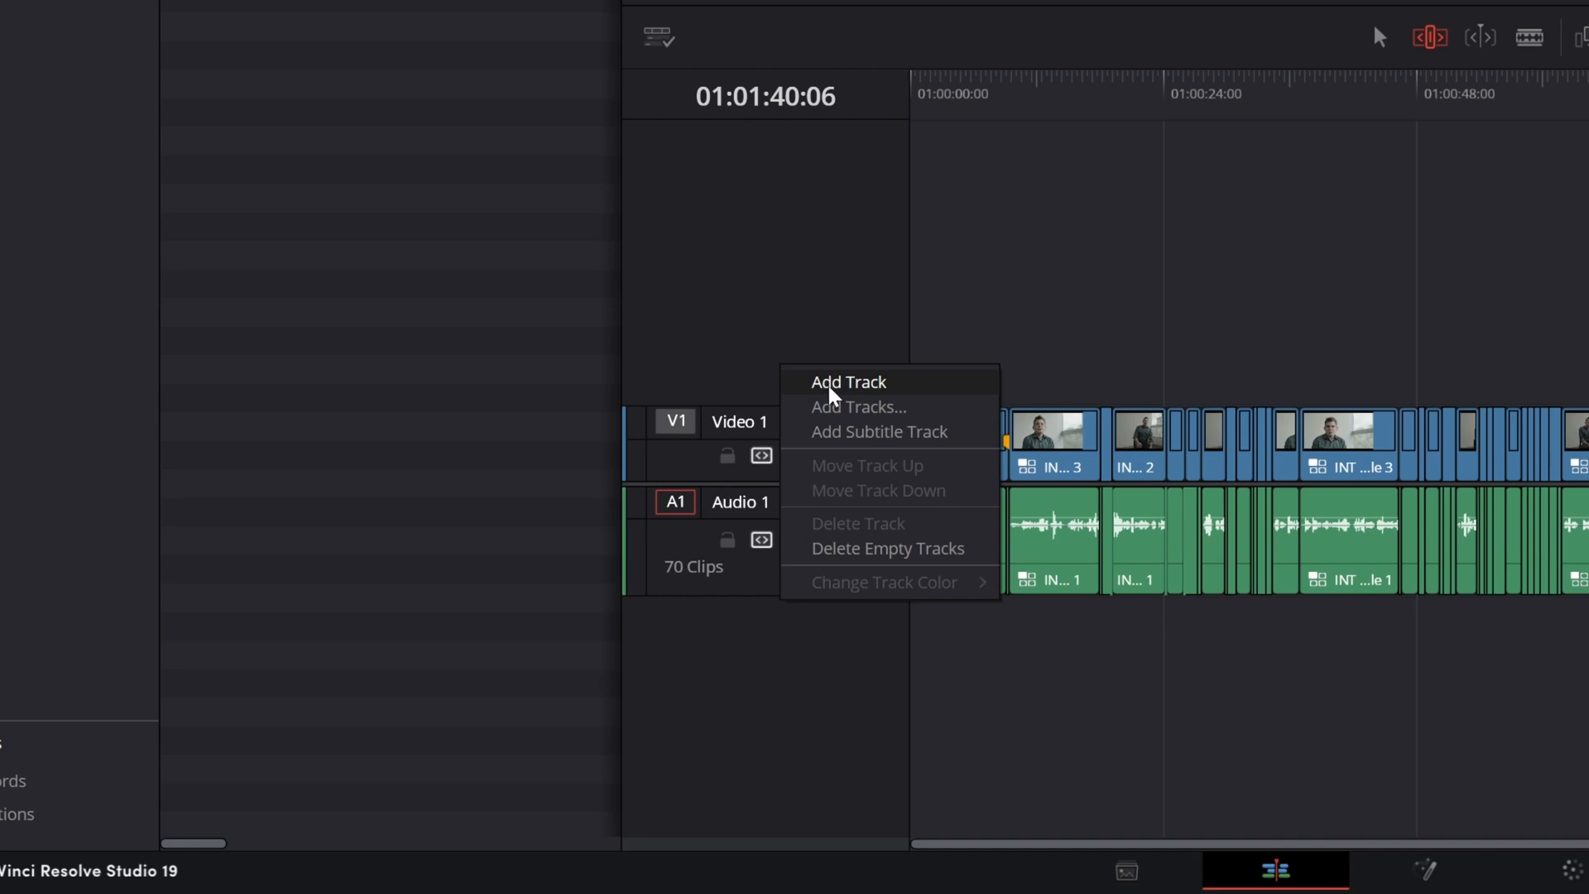
Add a Video 2 track above Video 1 for B-roll
{"action": "left_click", "coordinate": [847, 382]}
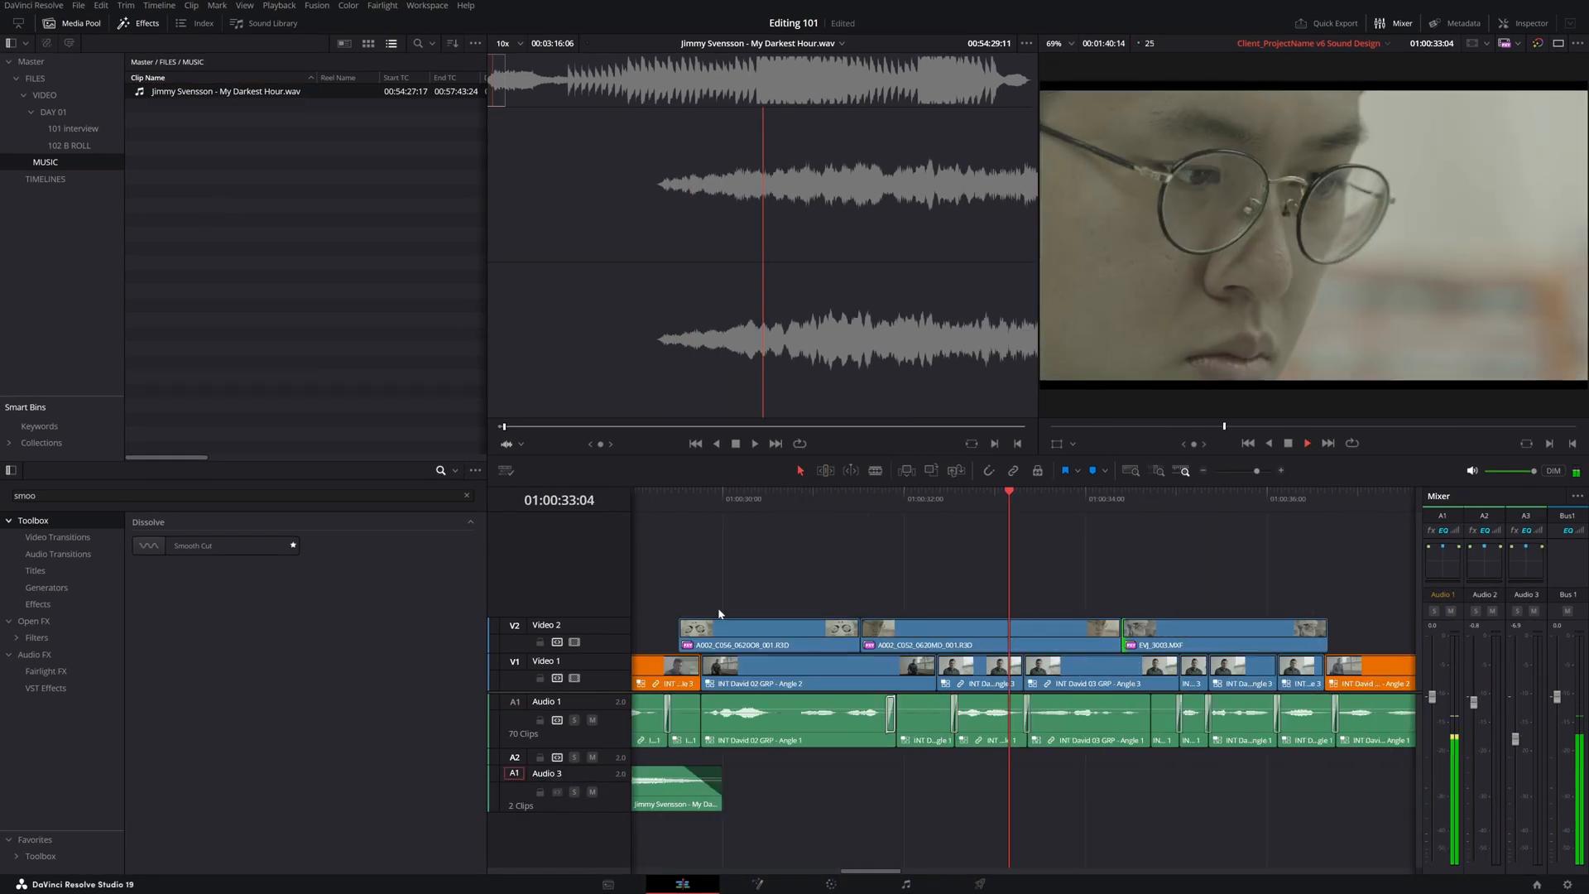
Review the music tracks on the Fairlight page, then pick another song from the Music bin
{"action": "left_click", "coordinate": [904, 884]}
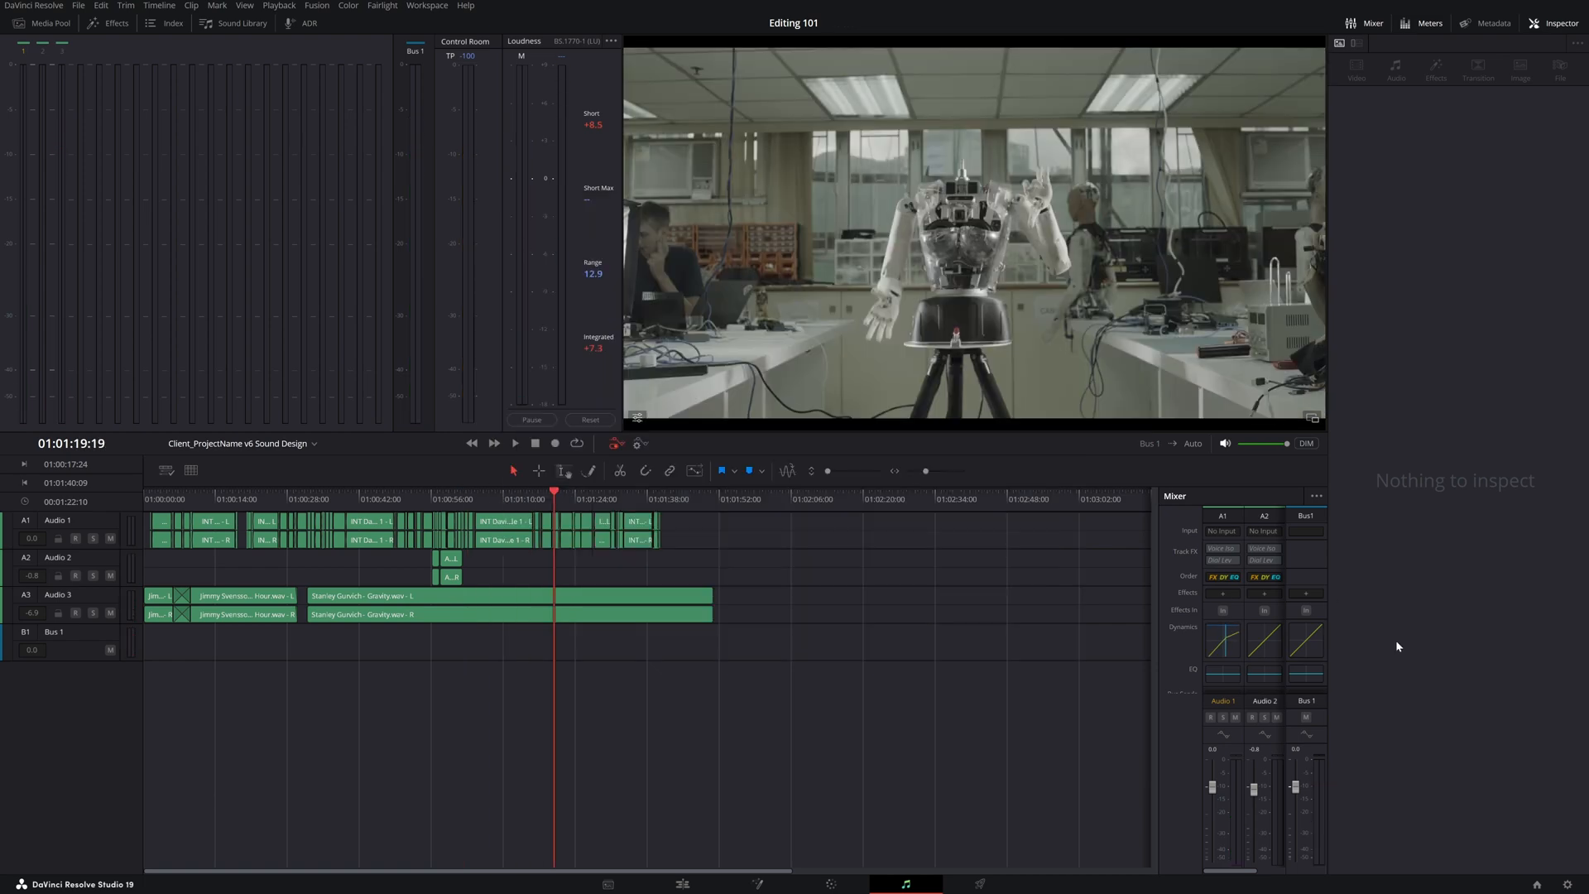
{"action": "left_click", "coordinate": [682, 884]}
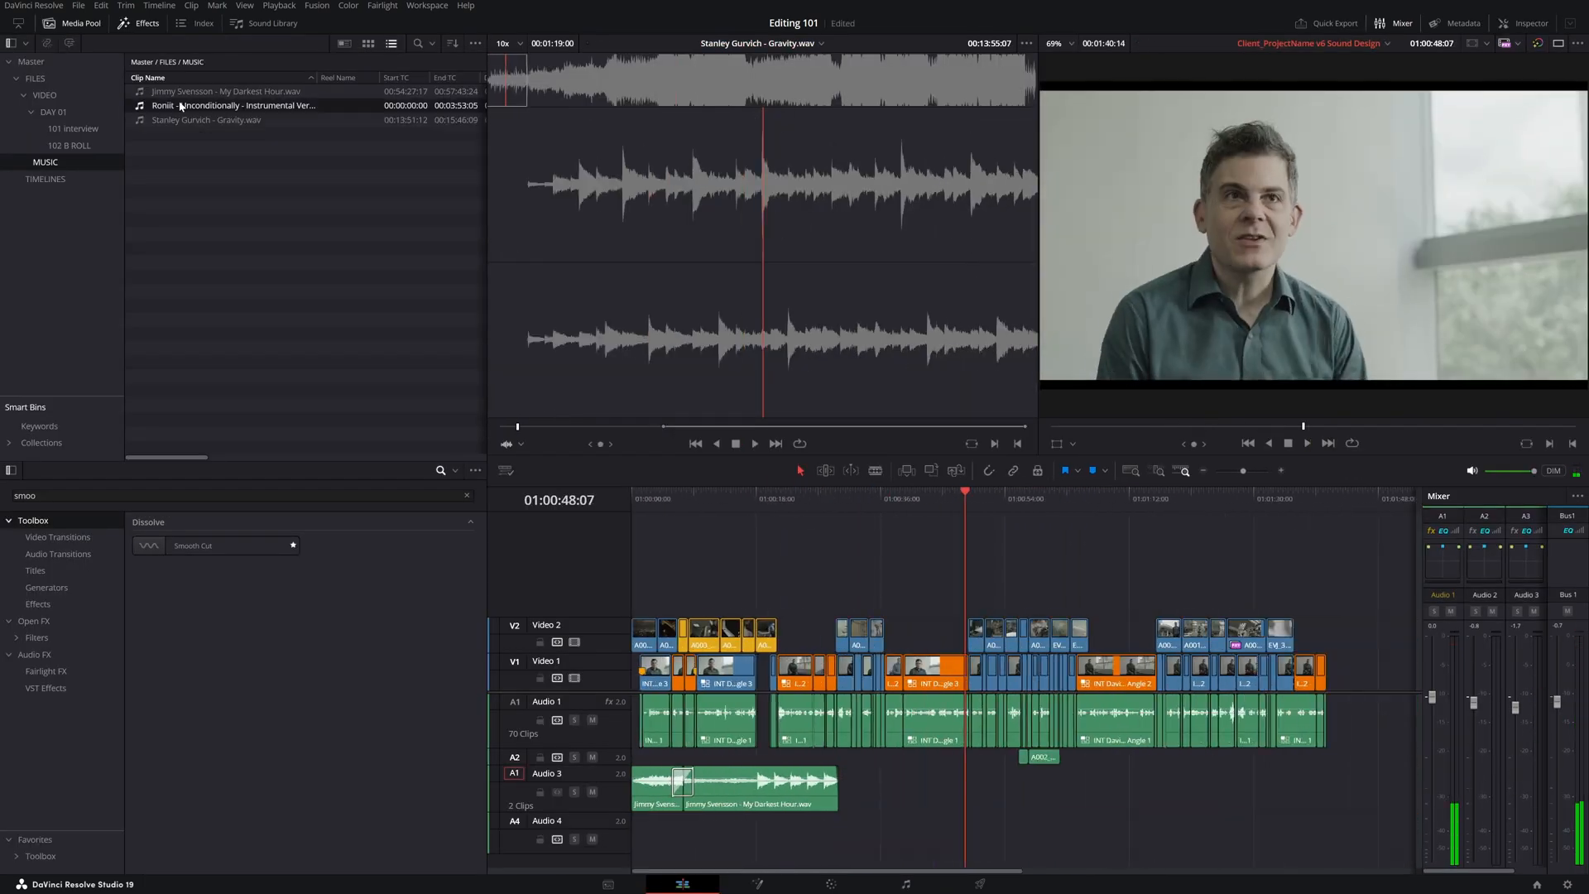